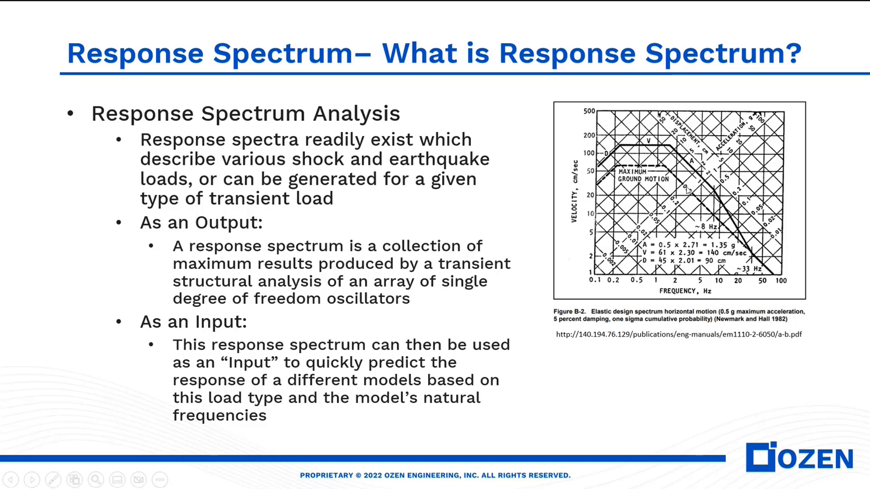
{"action": "mouse_move", "coordinate": [776, 294]}
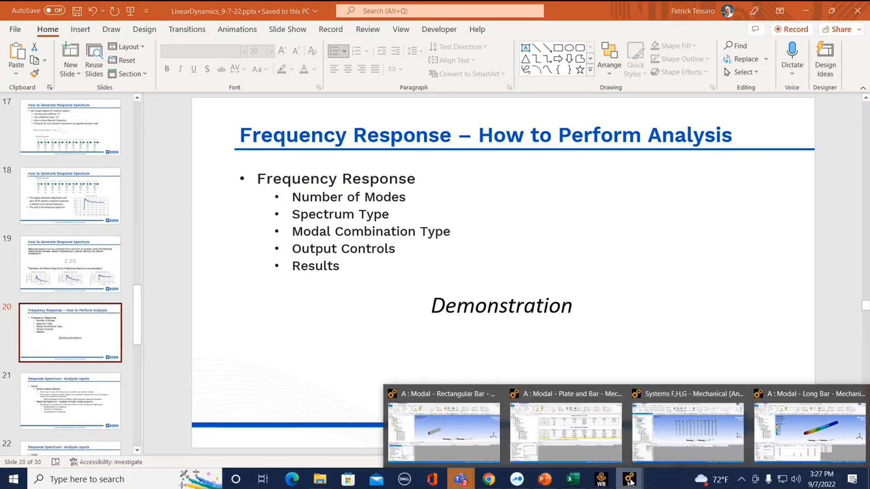
Step: Switch to the Systems F,H,G project and view Solution (F6) frequencies, 979.06–3391.6 Hz
{"action": "left_click", "coordinate": [687, 430]}
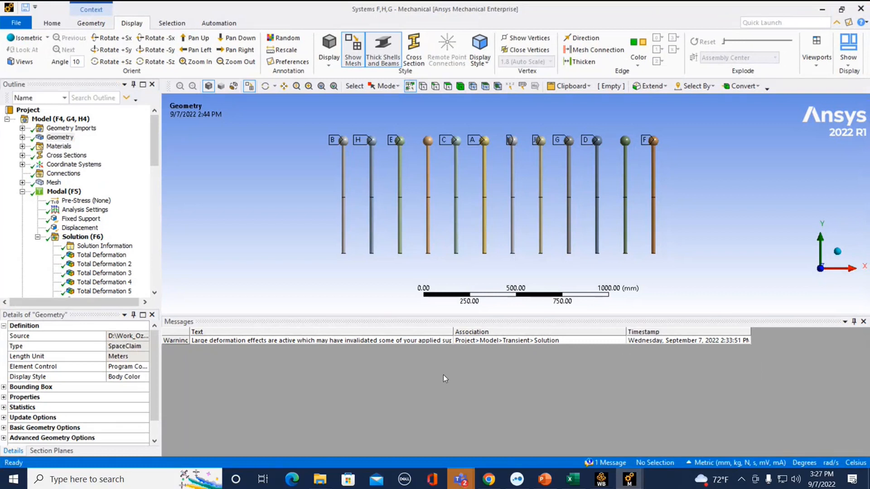
{"action": "mouse_move", "coordinate": [326, 299]}
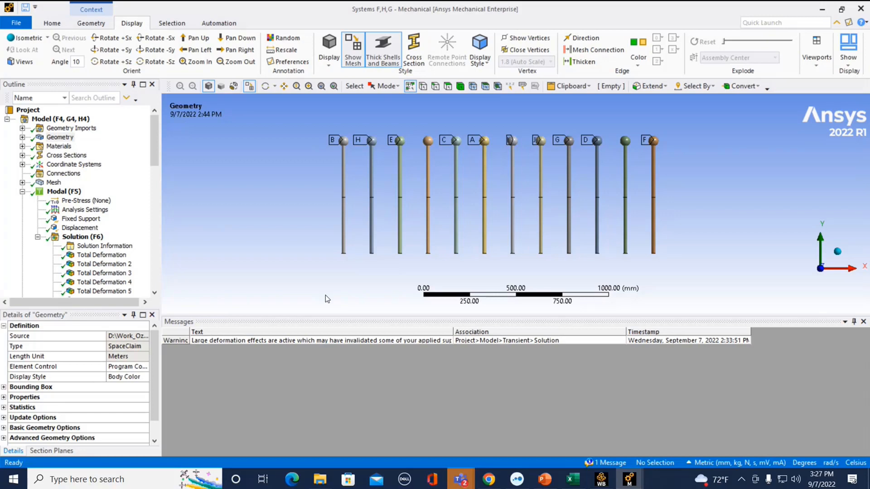
{"action": "mouse_move", "coordinate": [54, 210]}
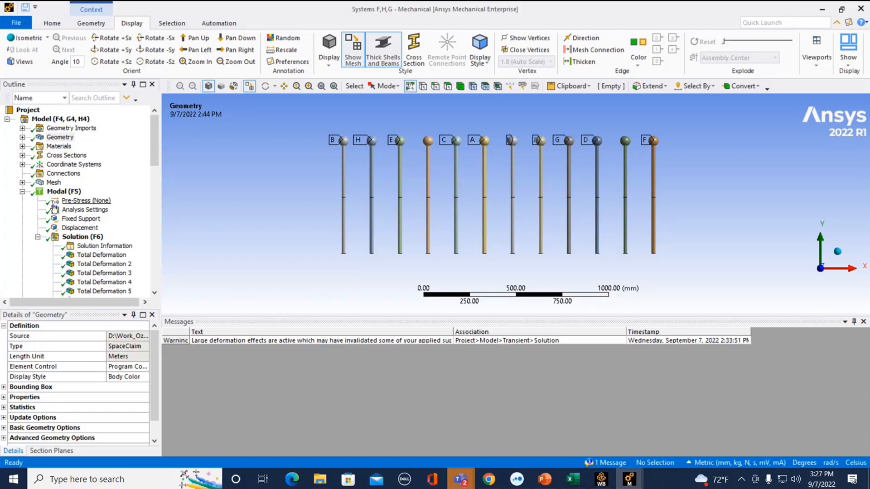
{"action": "scroll", "scroll_direction": "down", "scroll_amount": 3}
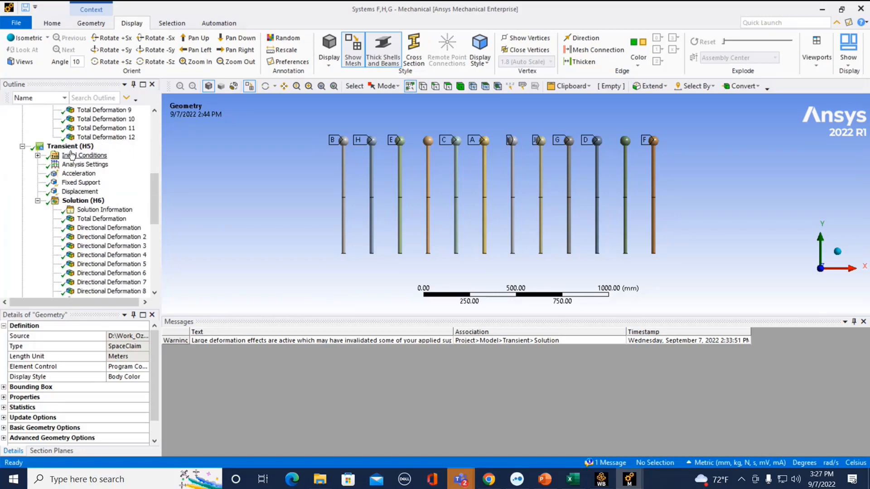
{"action": "scroll", "scroll_direction": "down", "scroll_amount": 3}
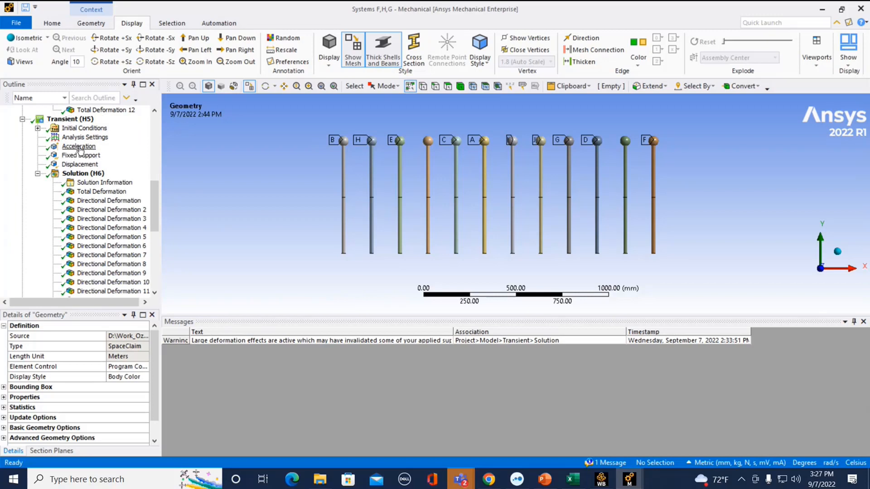
{"action": "mouse_move", "coordinate": [343, 178]}
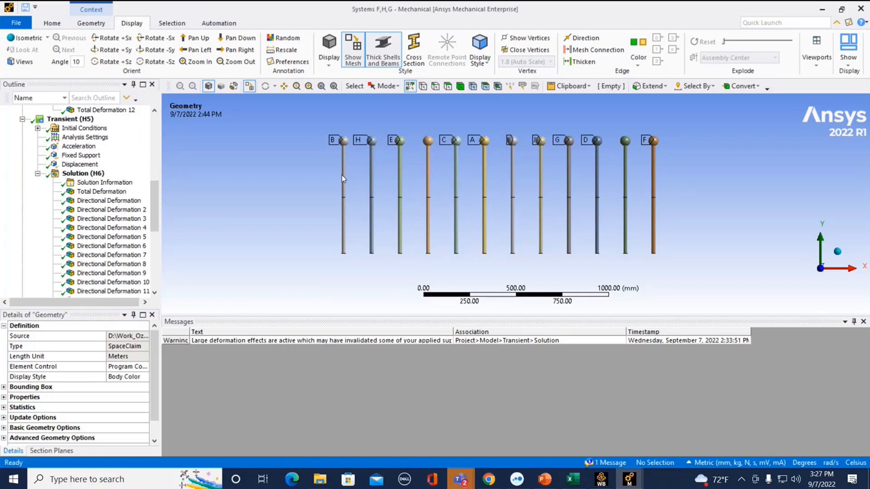
{"action": "mouse_move", "coordinate": [416, 174]}
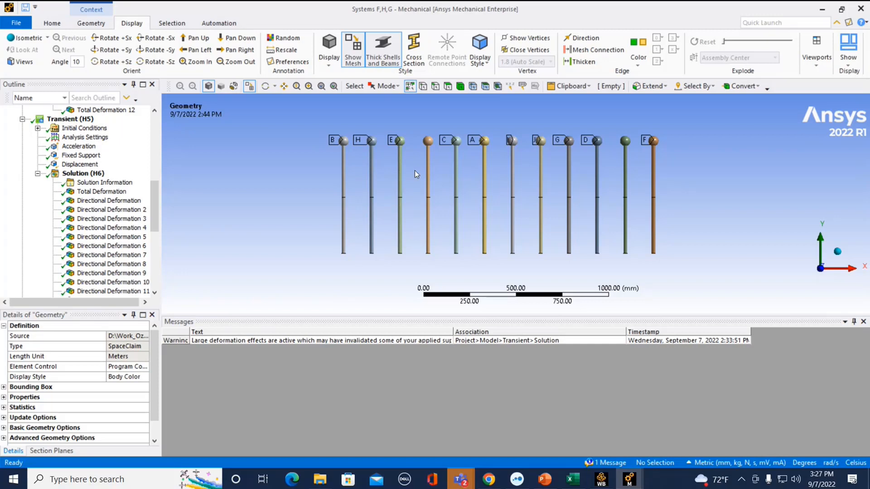
{"action": "mouse_move", "coordinate": [482, 178]}
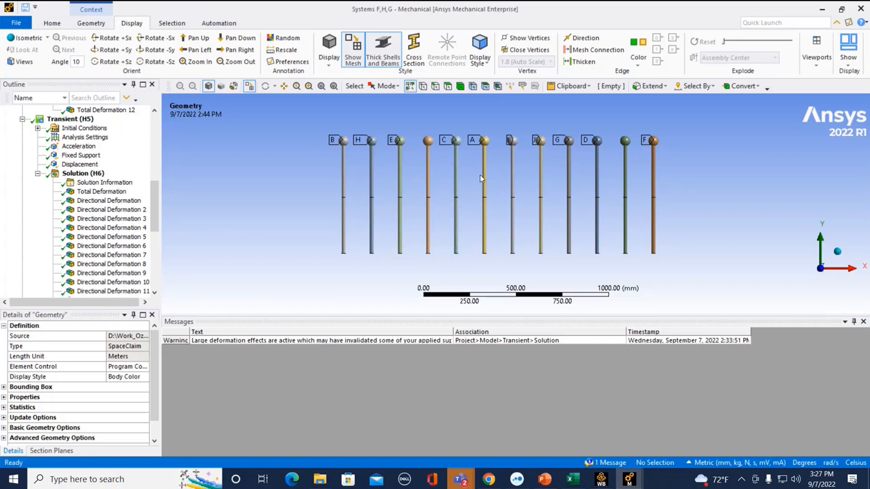
{"action": "mouse_move", "coordinate": [443, 204]}
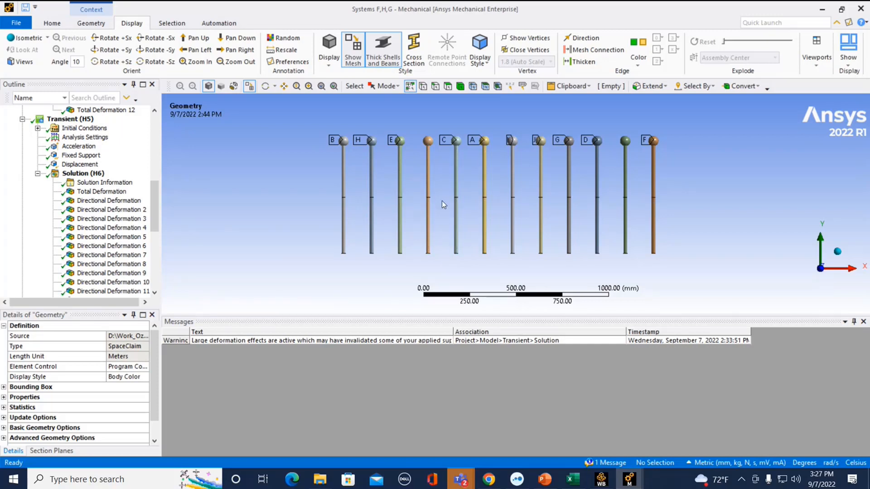
{"action": "mouse_move", "coordinate": [395, 146]}
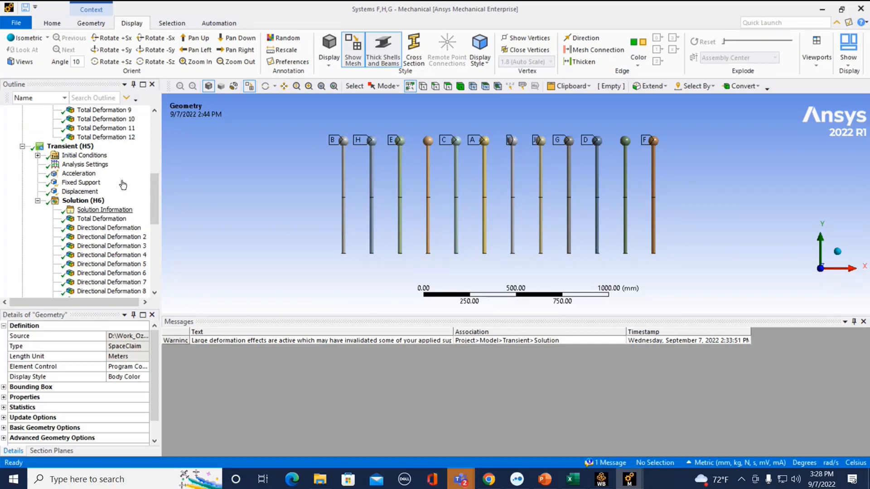
{"action": "left_click", "coordinate": [104, 164]}
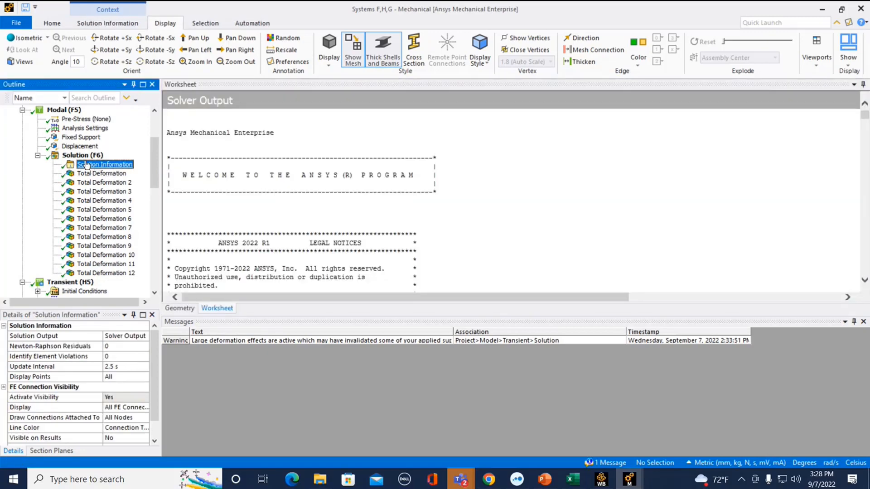
{"action": "left_click", "coordinate": [88, 155]}
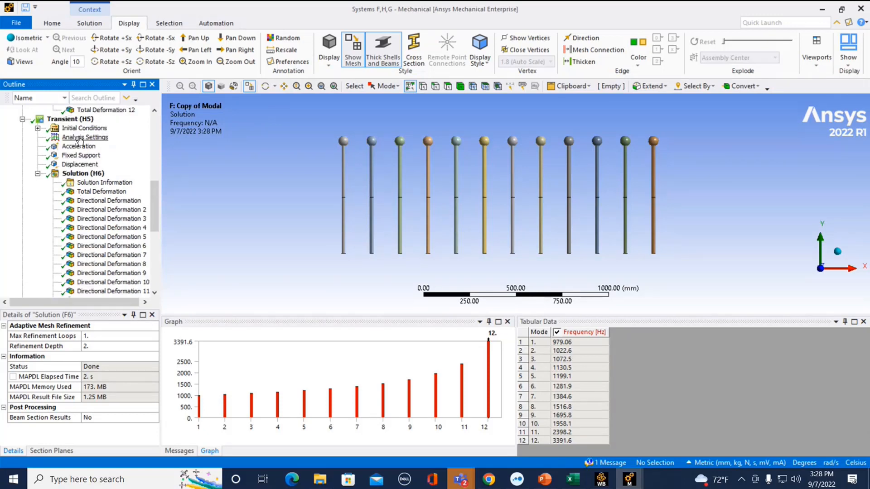
Step: Inspect the transient Y-direction acceleration pulse load under Transient (H5)
{"action": "left_click", "coordinate": [79, 146]}
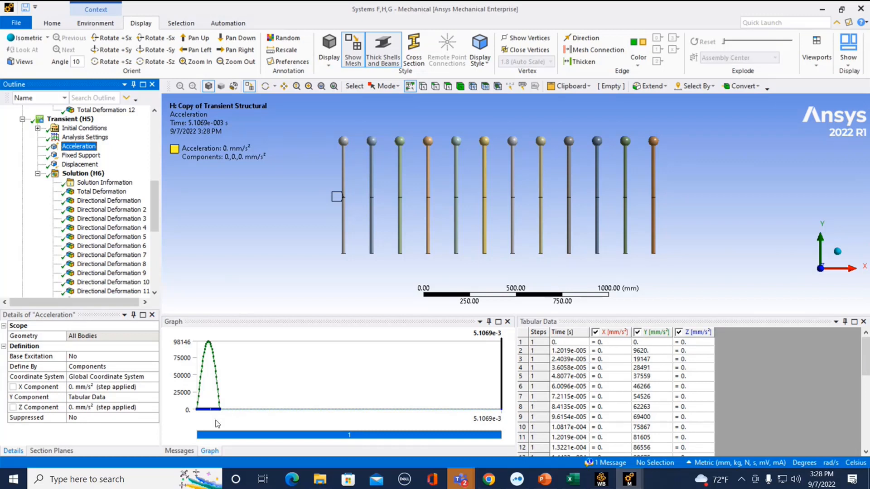
{"action": "mouse_move", "coordinate": [206, 395]}
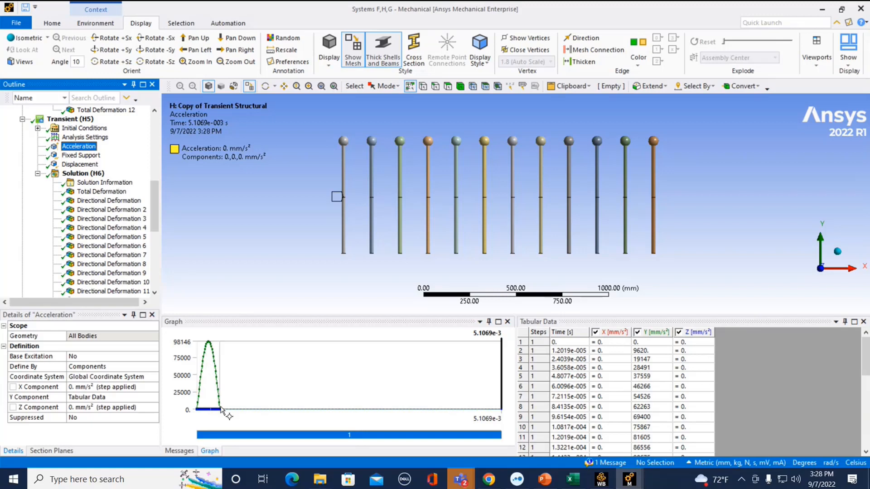
{"action": "scroll", "scroll_direction": "down", "scroll_amount": 3}
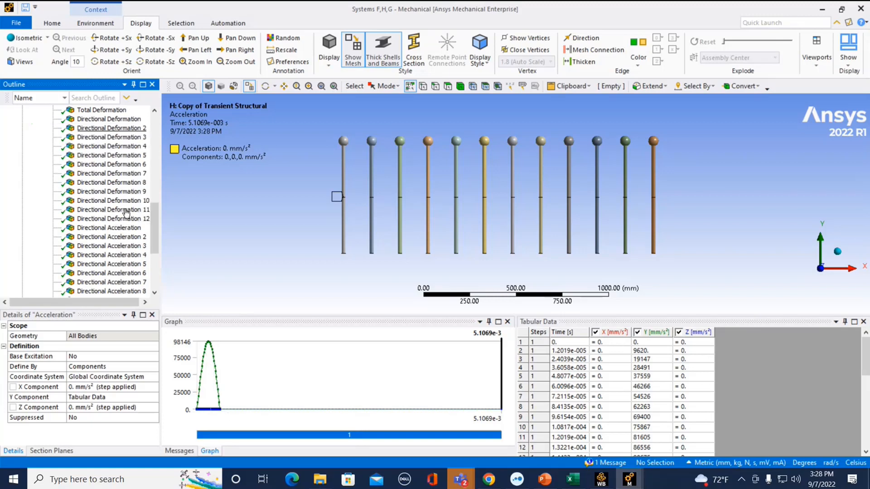
{"action": "scroll", "scroll_direction": "down", "scroll_amount": 3}
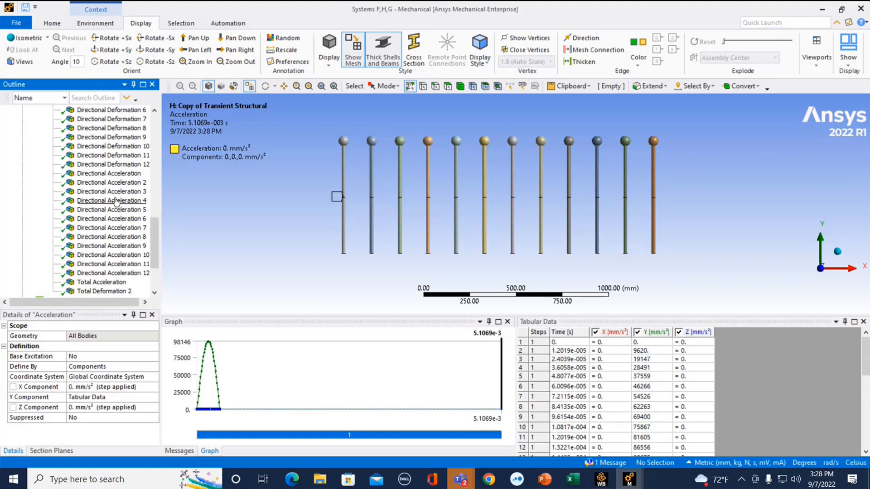
Step: View Directional Acceleration histories for bars one through four
{"action": "left_click", "coordinate": [109, 173]}
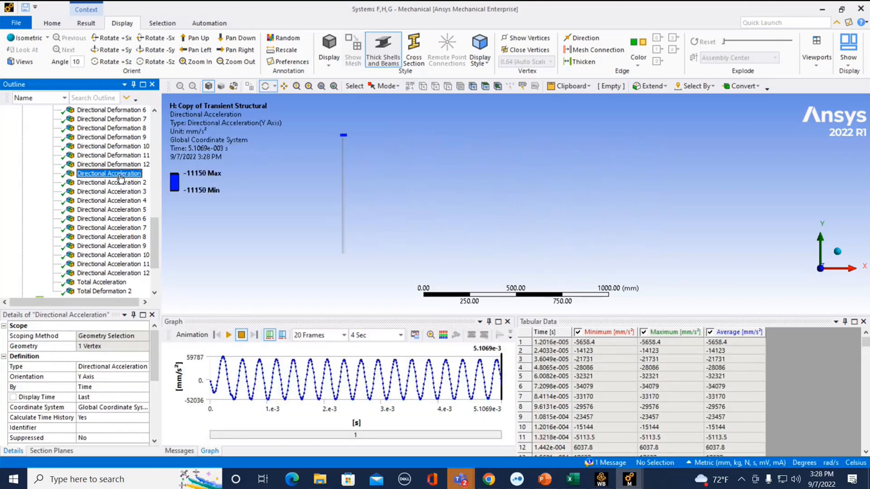
{"action": "mouse_move", "coordinate": [120, 185]}
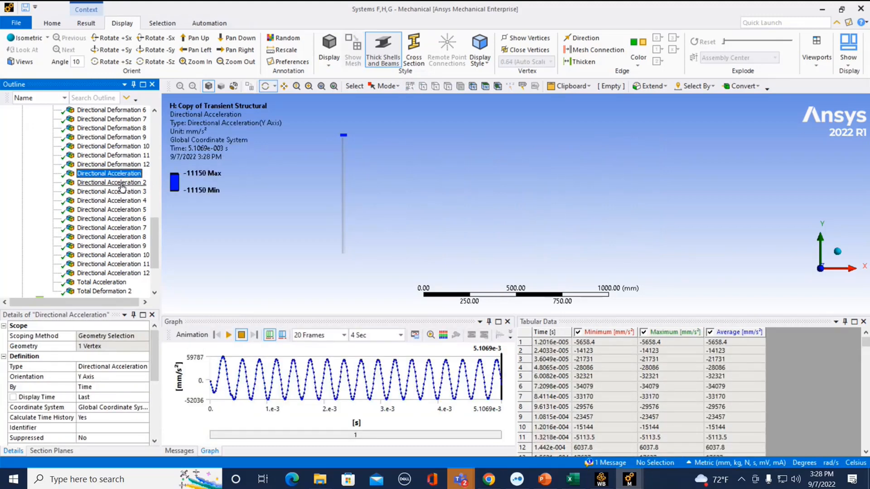
{"action": "left_click", "coordinate": [112, 182]}
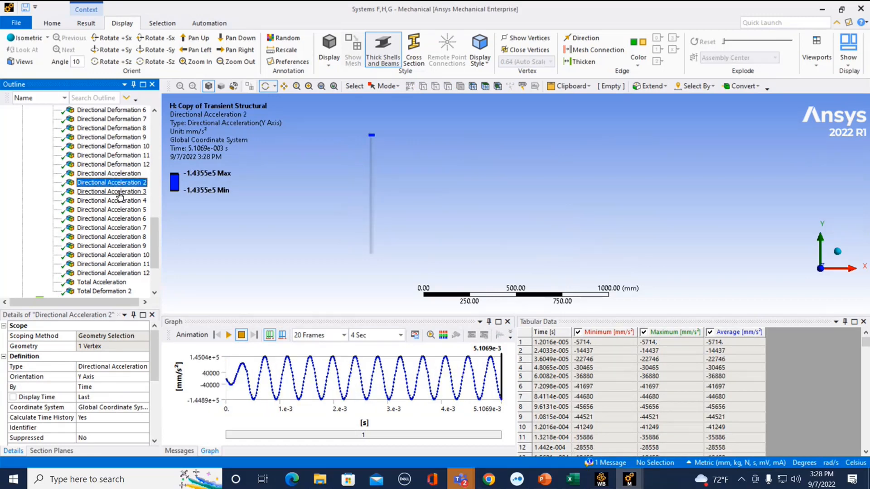
{"action": "left_click", "coordinate": [112, 192]}
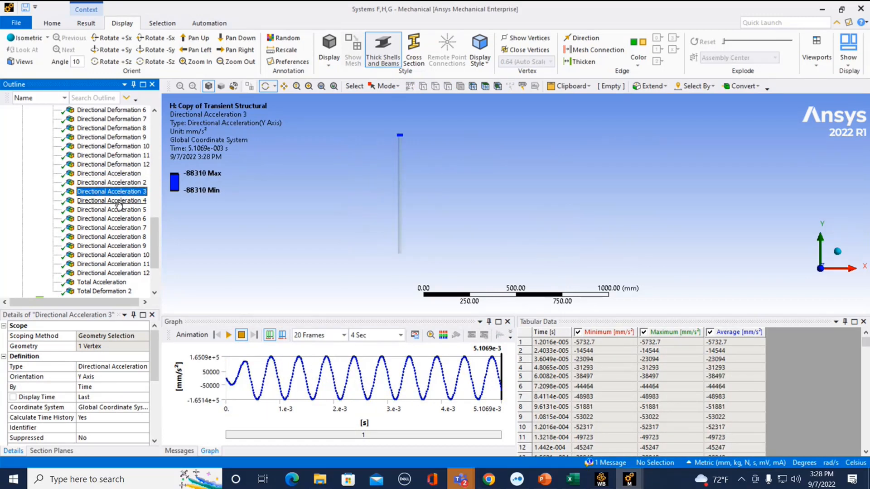
{"action": "left_click", "coordinate": [111, 200]}
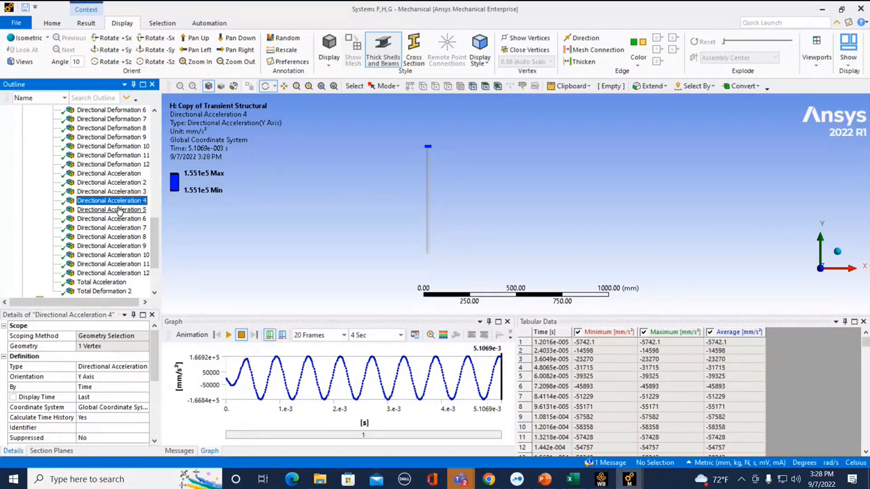
{"action": "mouse_move", "coordinate": [133, 191]}
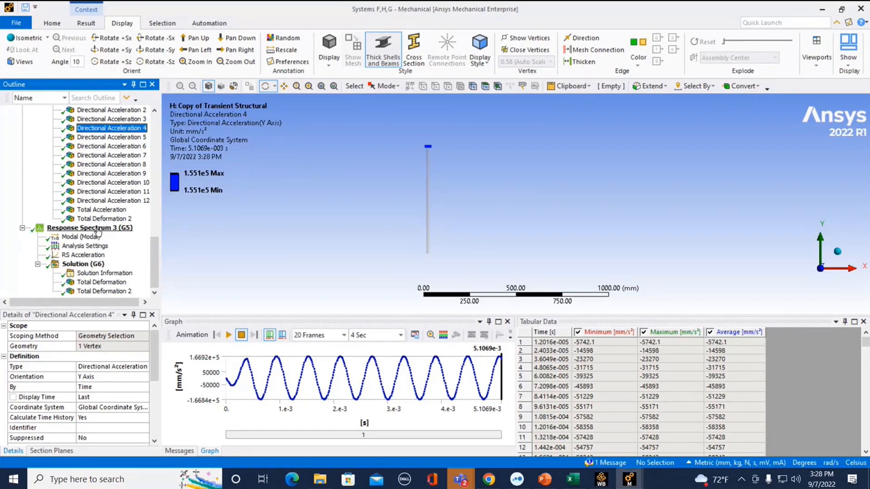
Step: Open Response Spectrum 3, check its Y RS acceleration curve, and show Total Deformation
{"action": "left_click", "coordinate": [89, 228]}
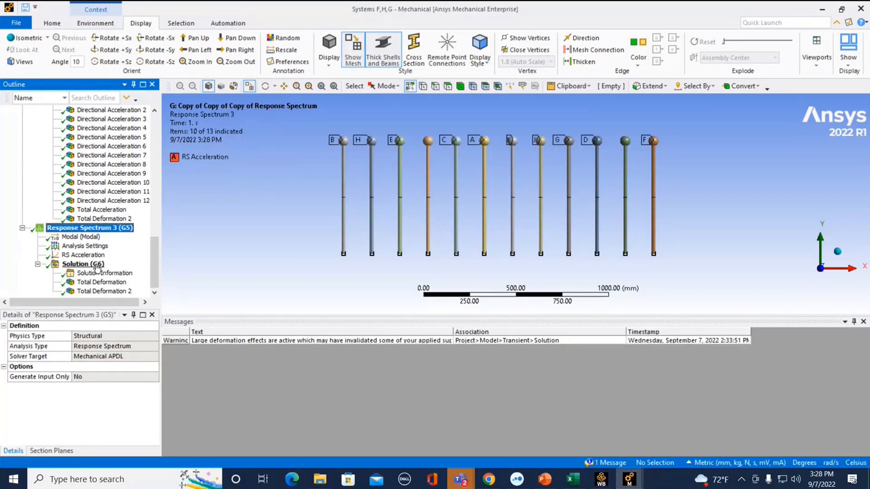
{"action": "mouse_move", "coordinate": [324, 247]}
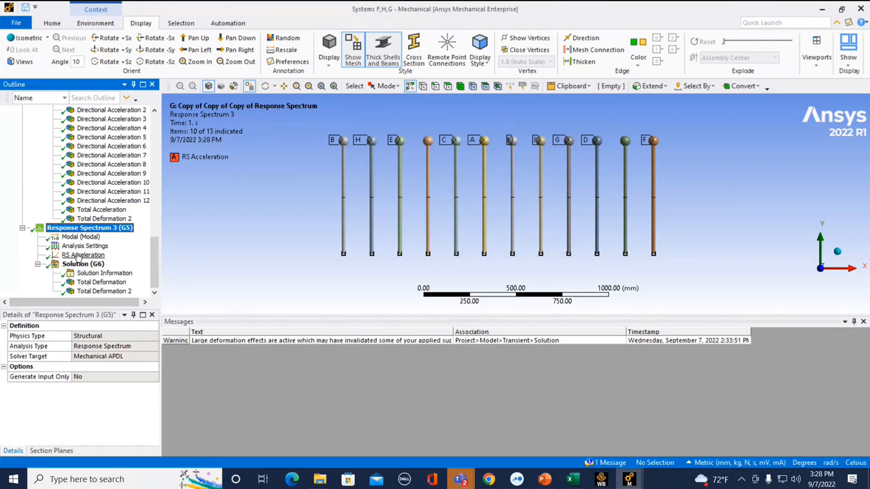
{"action": "left_click", "coordinate": [84, 255]}
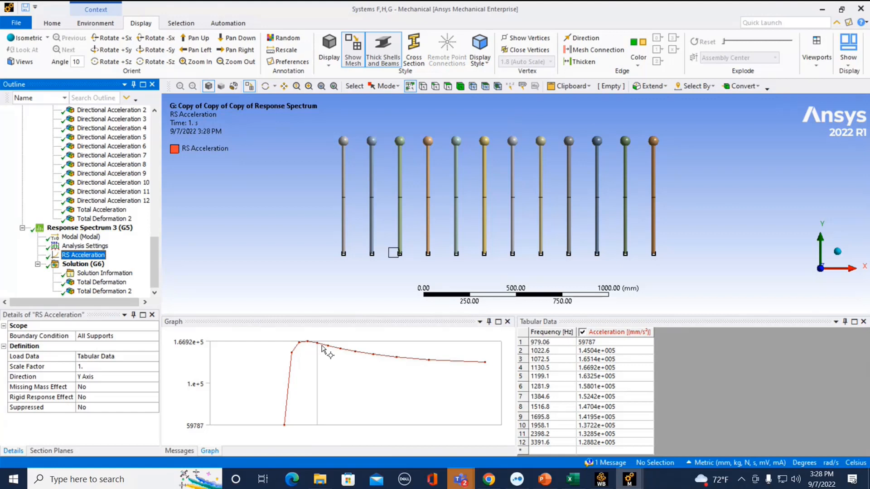
{"action": "mouse_move", "coordinate": [488, 368]}
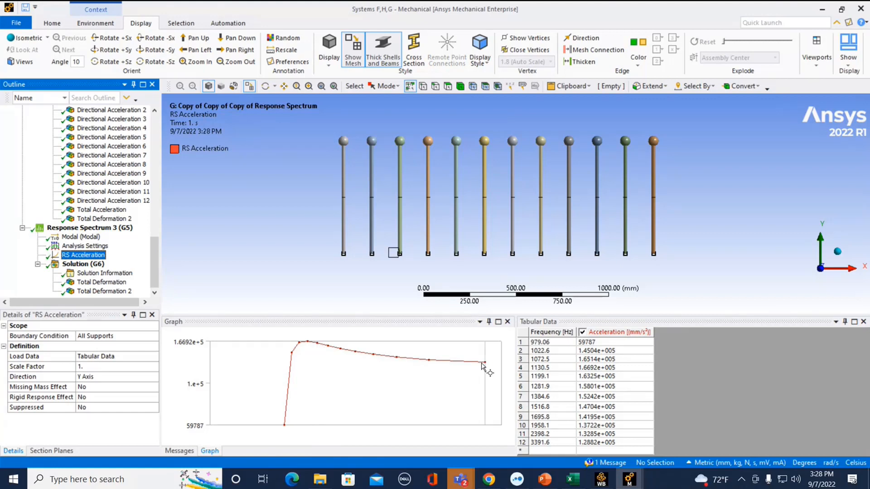
{"action": "mouse_move", "coordinate": [612, 345]}
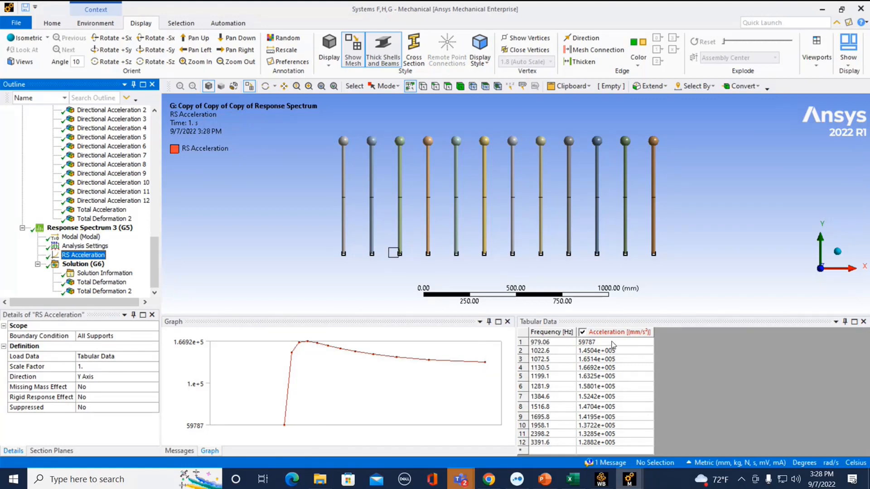
{"action": "left_click", "coordinate": [102, 283]}
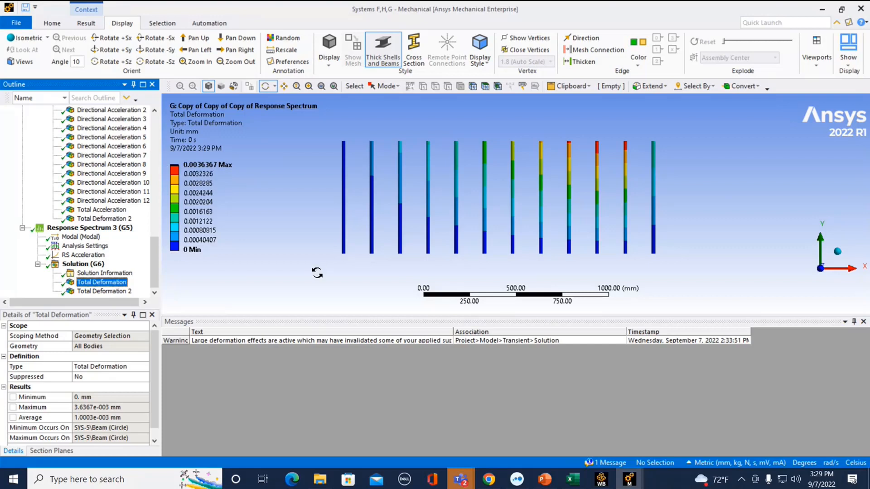
Step: Show the transient copy's maximum-over-time total deformation (0.0034 mm), then go to the slides
{"action": "scroll", "scroll_direction": "up", "scroll_amount": 3}
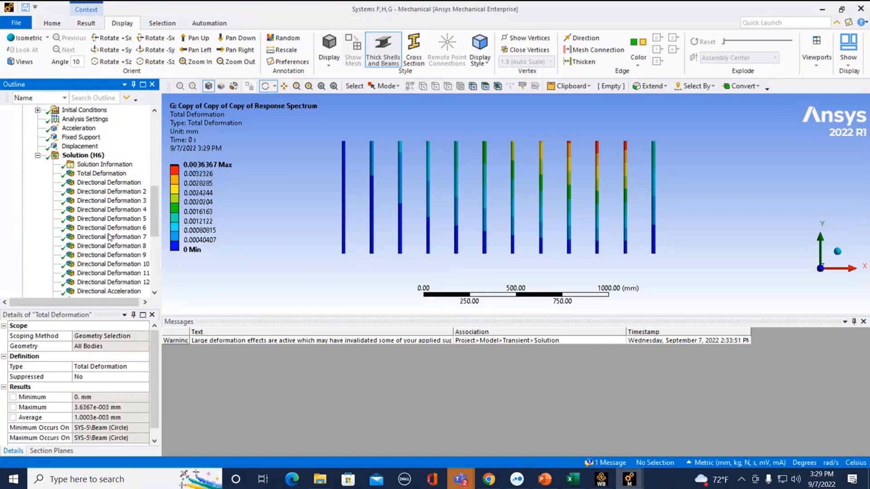
{"action": "mouse_move", "coordinate": [108, 237]}
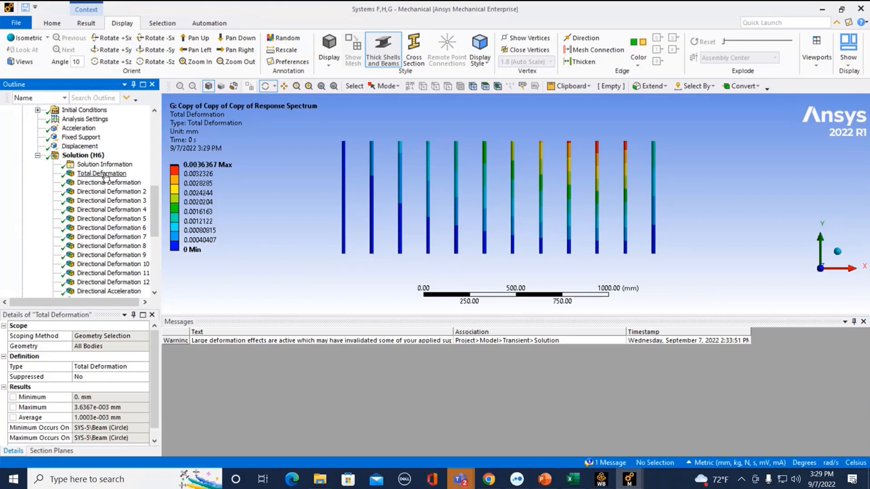
{"action": "left_click", "coordinate": [102, 173]}
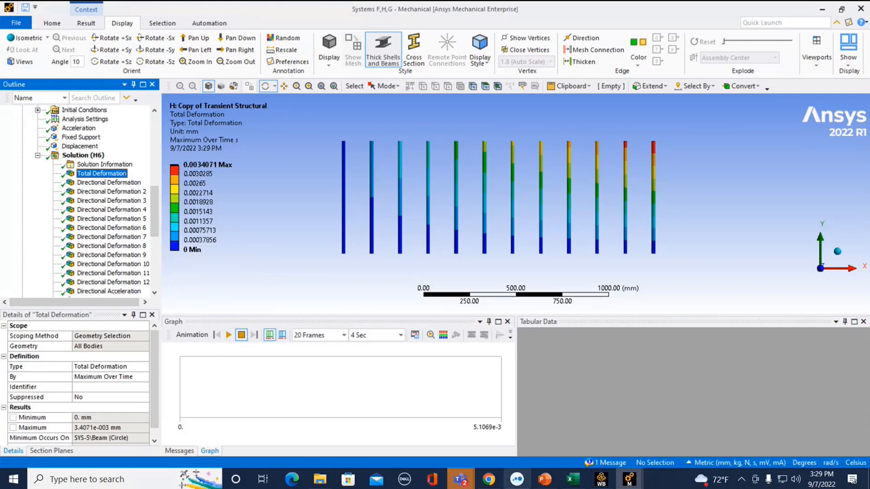
{"action": "left_click", "coordinate": [544, 479]}
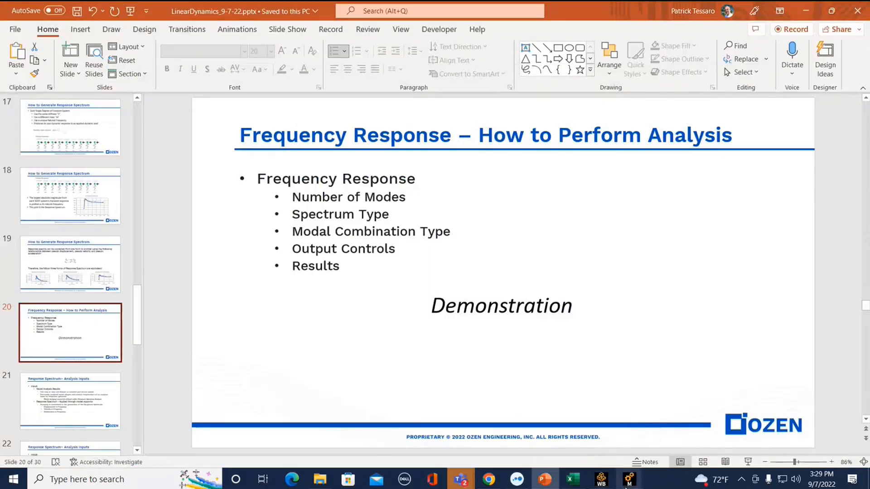
Step: Open the Long Bar model and view its Fixed Support and six frequencies (85.8–1467.7 Hz)
{"action": "left_click", "coordinate": [628, 479]}
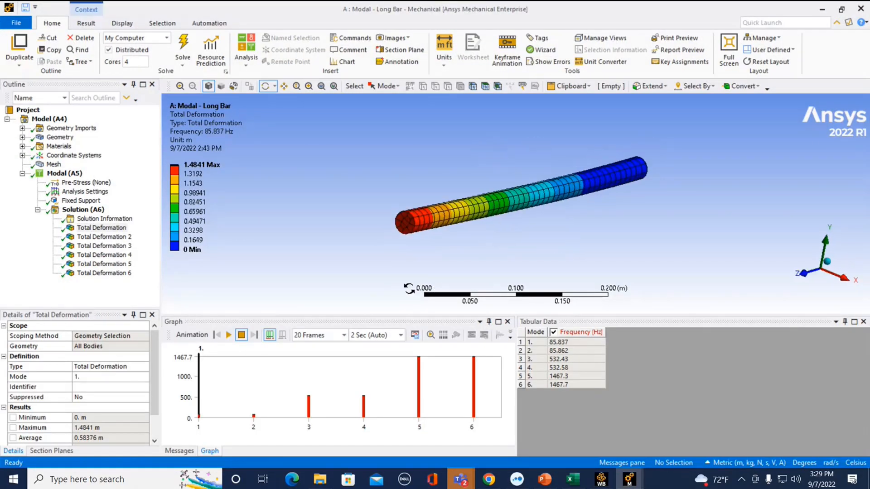
{"action": "left_click", "coordinate": [81, 200]}
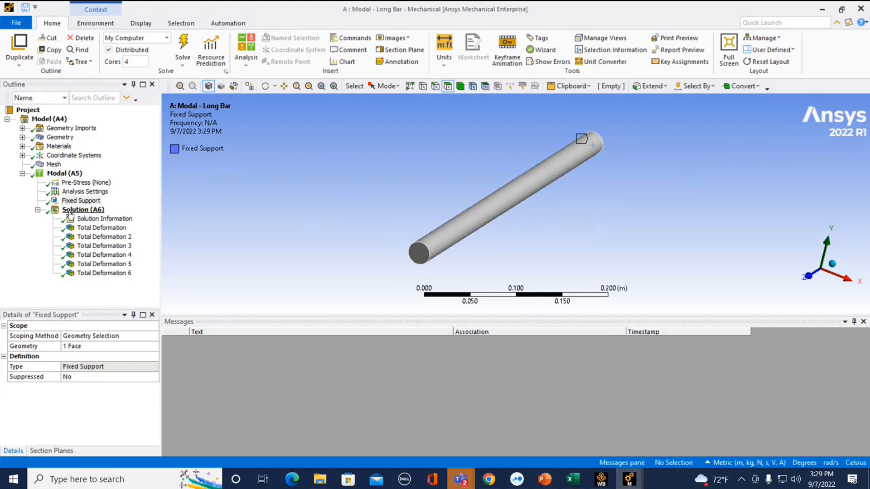
{"action": "left_click", "coordinate": [83, 210]}
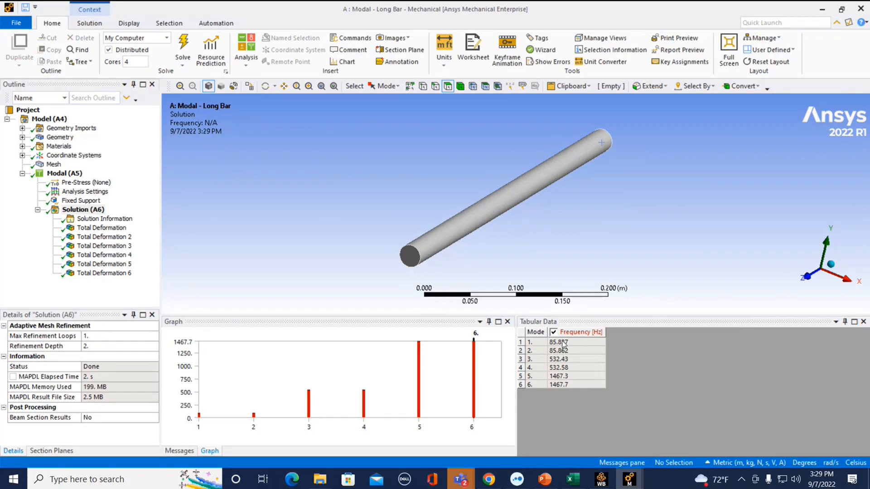
{"action": "mouse_move", "coordinate": [570, 348]}
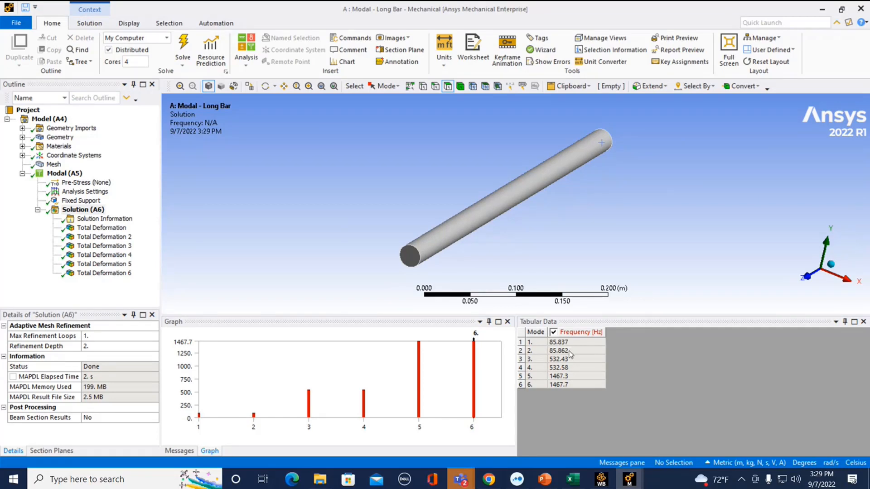
{"action": "mouse_move", "coordinate": [375, 349]}
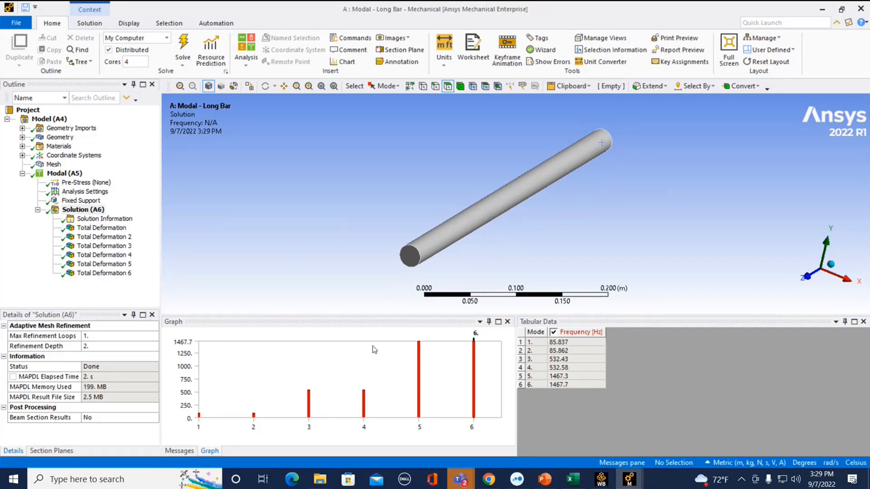
Step: Show and animate the long bar's first and second mode shapes
{"action": "left_click", "coordinate": [102, 227]}
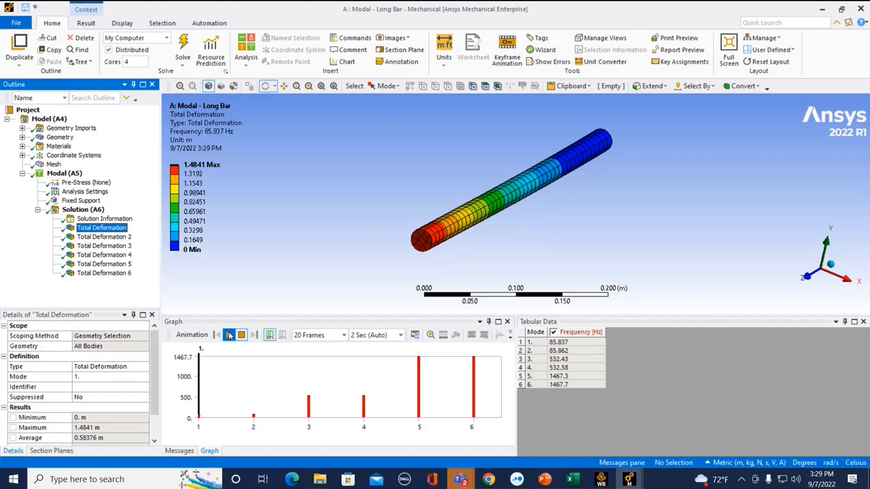
{"action": "left_click", "coordinate": [229, 336]}
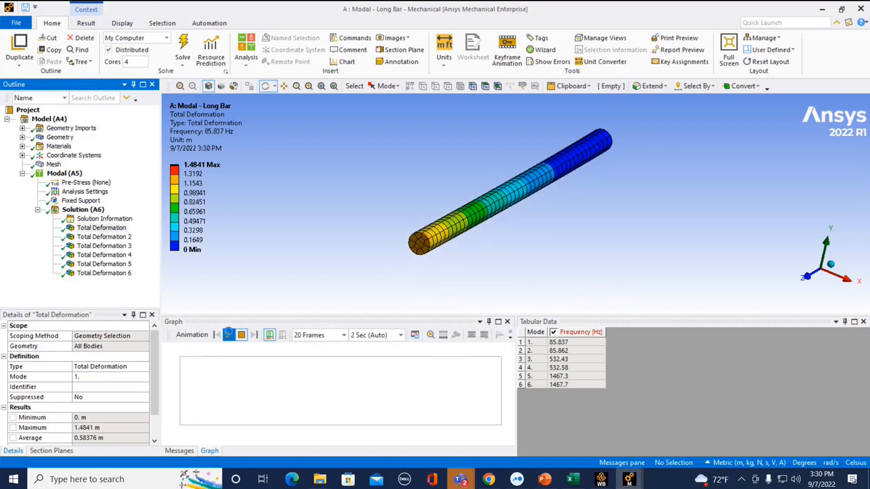
{"action": "left_click", "coordinate": [218, 335]}
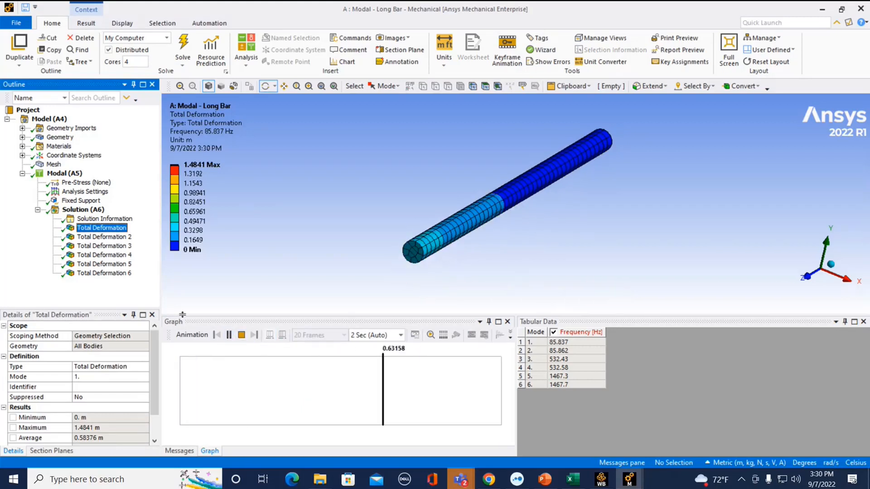
{"action": "left_click", "coordinate": [104, 237]}
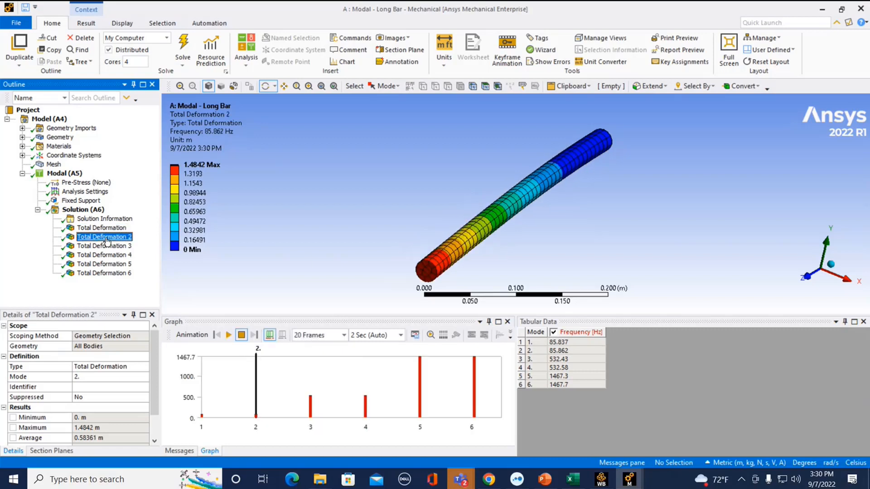
{"action": "left_click", "coordinate": [227, 336]}
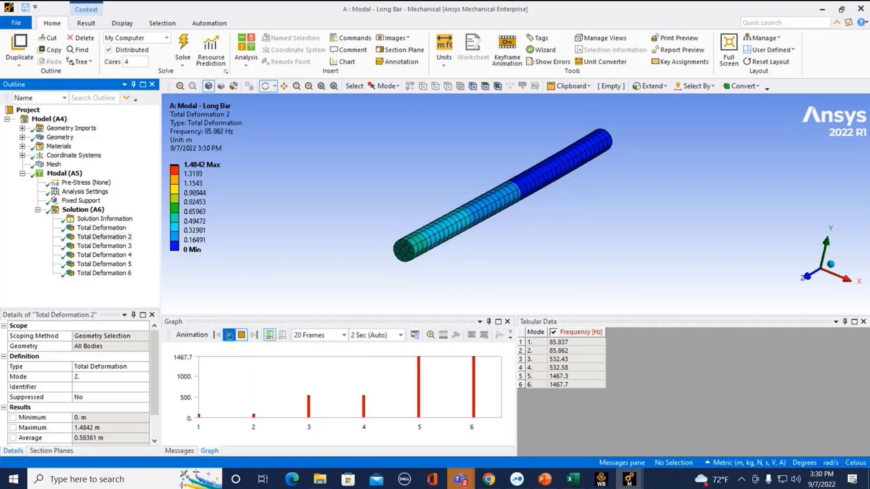
{"action": "left_click", "coordinate": [230, 334]}
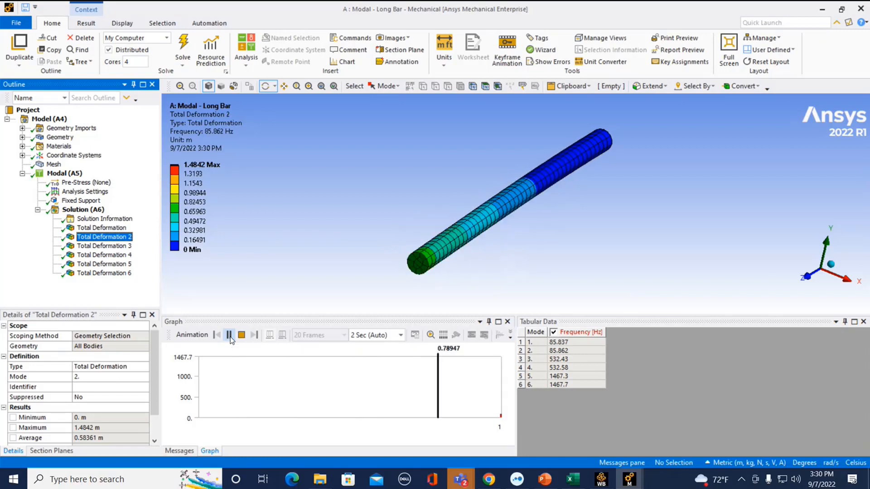
Step: Animate modes 3 and 4 (532.4 and 532.6 Hz), then return to Modal (A5)
{"action": "left_click", "coordinate": [103, 245]}
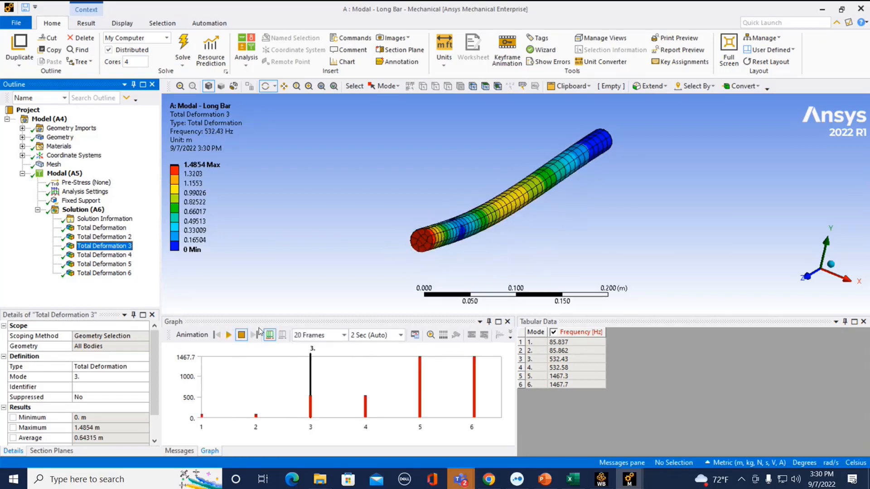
{"action": "left_click", "coordinate": [227, 334]}
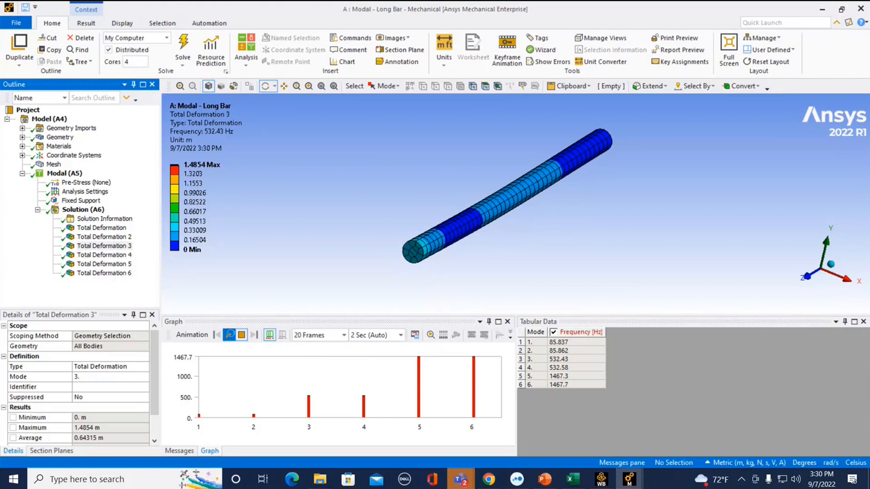
{"action": "left_click", "coordinate": [229, 334]}
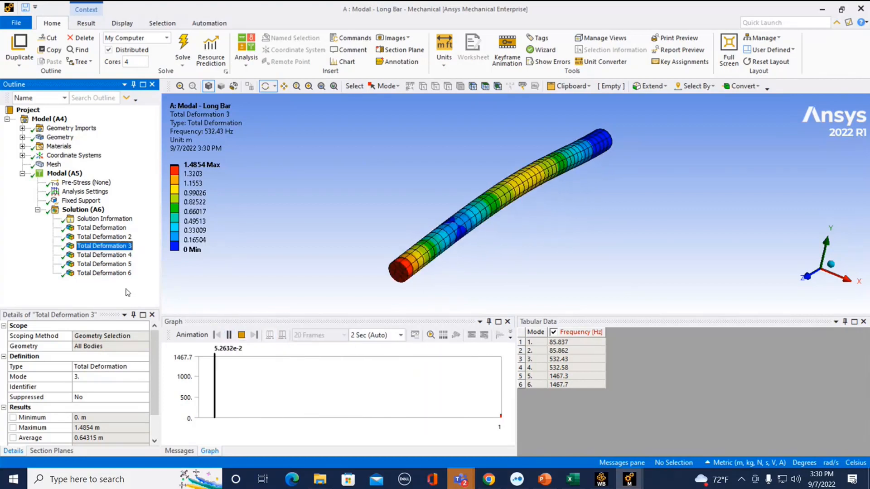
{"action": "left_click", "coordinate": [103, 255]}
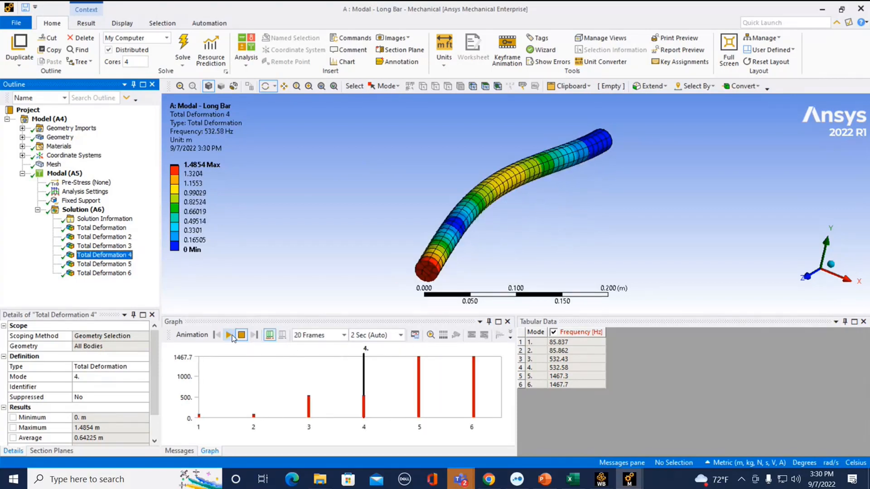
{"action": "left_click", "coordinate": [227, 334]}
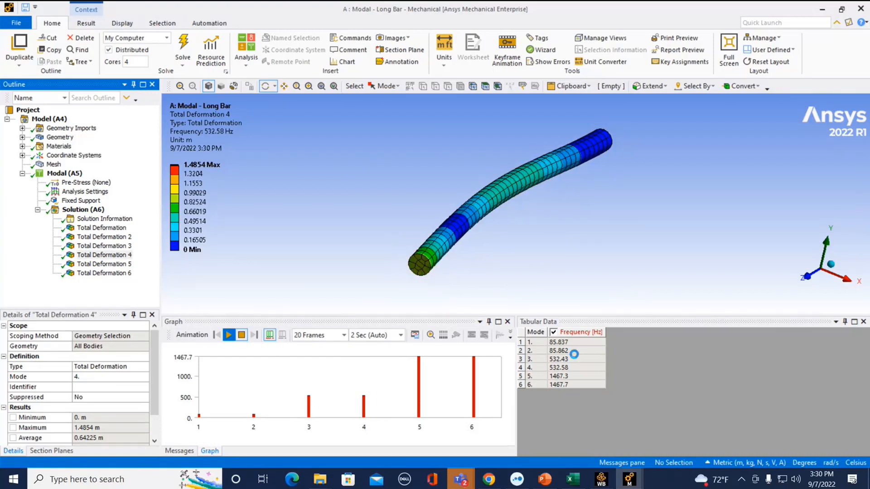
{"action": "left_click", "coordinate": [228, 335]}
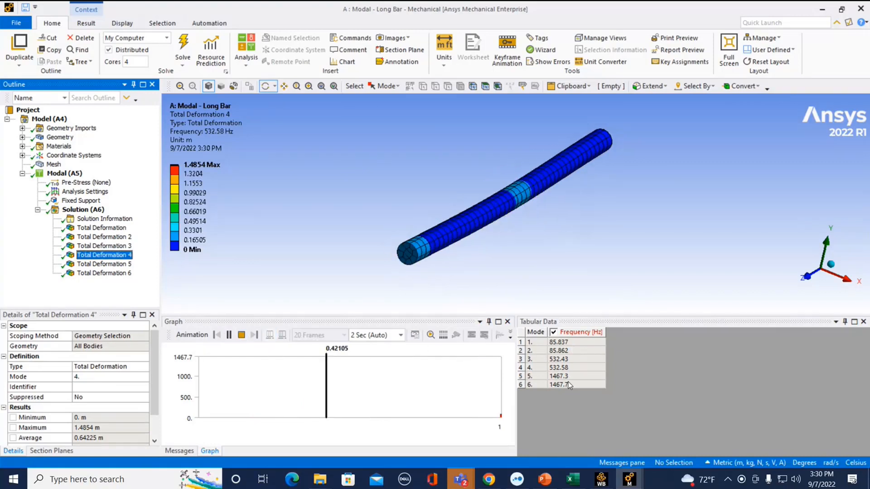
{"action": "left_click", "coordinate": [228, 334]}
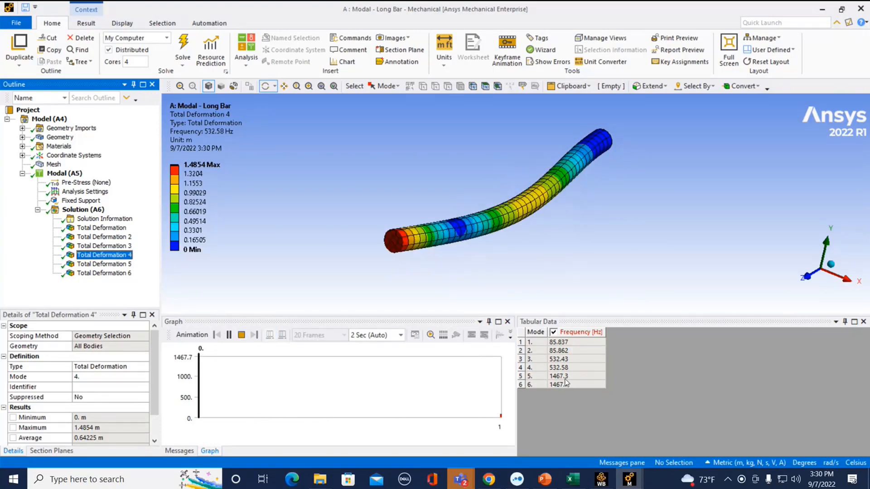
{"action": "left_click", "coordinate": [218, 334]}
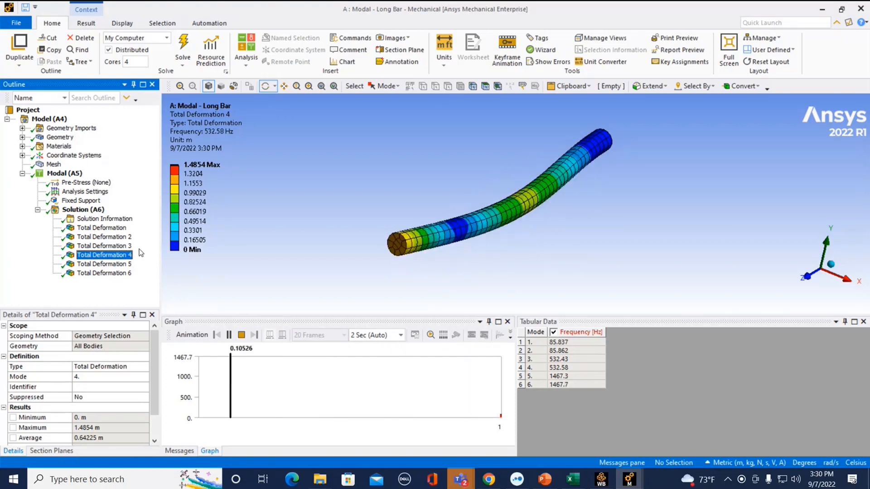
{"action": "left_click", "coordinate": [217, 335]}
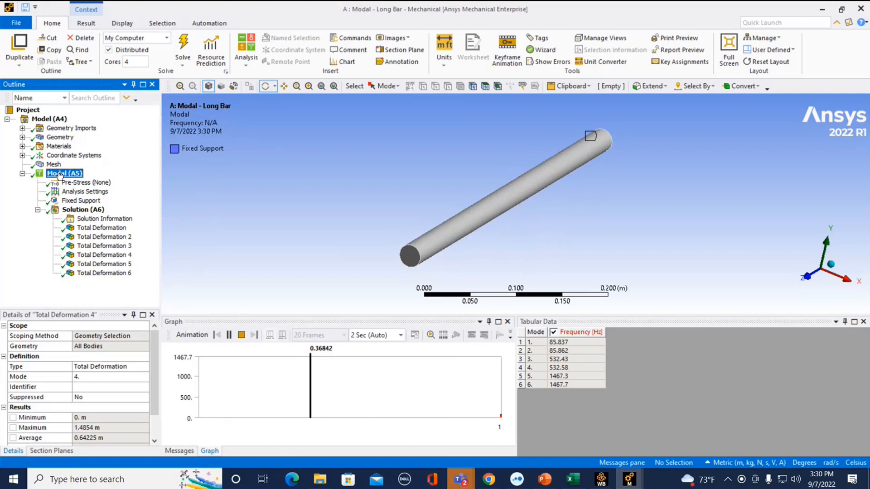
Step: Set the Modal Environment of Response Spectrum (B5) to the long bar's Modal analysis
{"action": "left_click", "coordinate": [64, 173]}
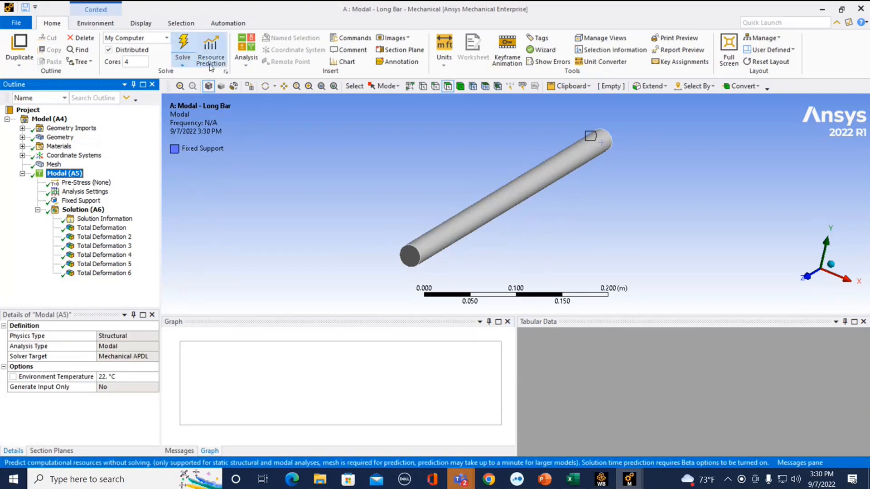
{"action": "left_click", "coordinate": [245, 49]}
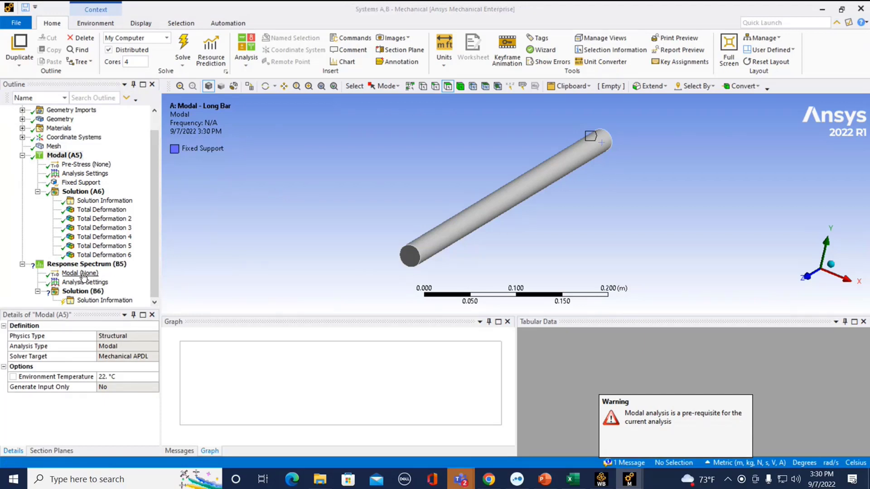
{"action": "left_click", "coordinate": [79, 272]}
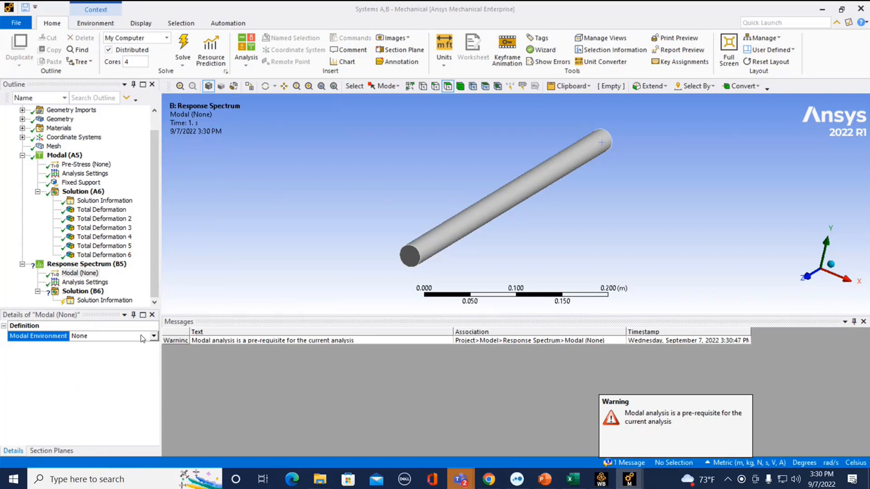
{"action": "left_click", "coordinate": [154, 336]}
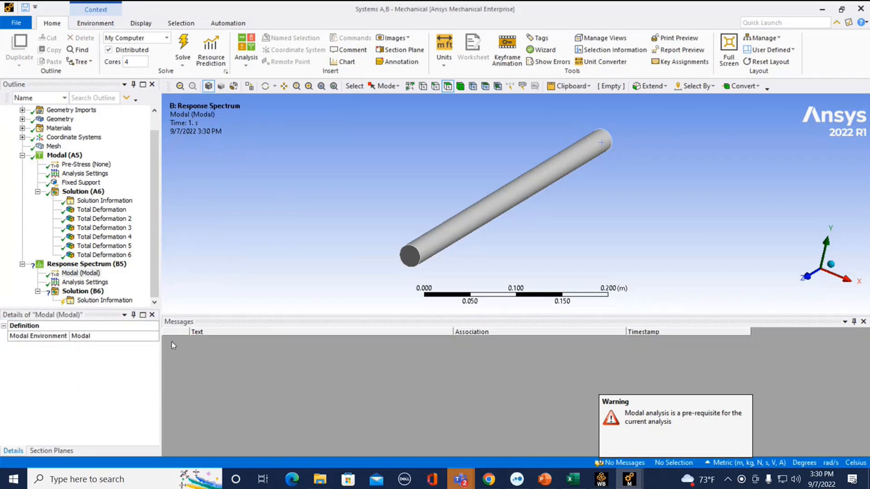
{"action": "left_click", "coordinate": [86, 282]}
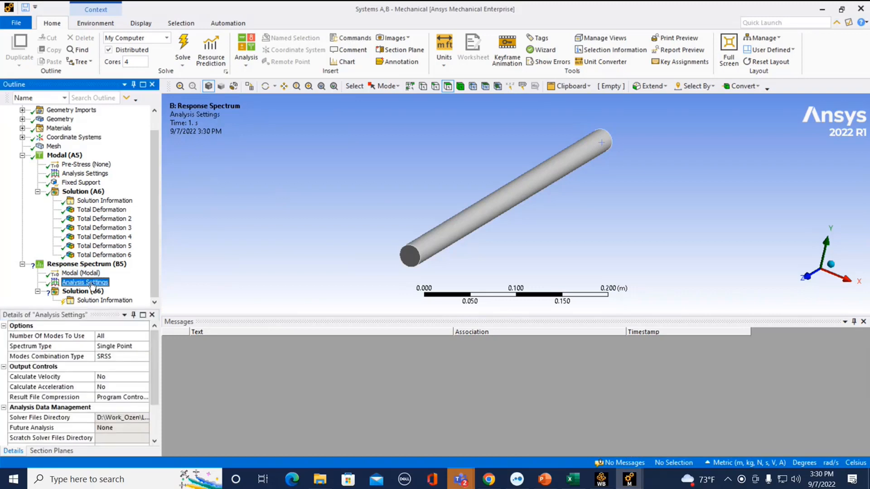
Step: Keep the Single Point spectrum type and SRSS mode combination in Analysis Settings
{"action": "scroll", "scroll_direction": "down", "scroll_amount": 3}
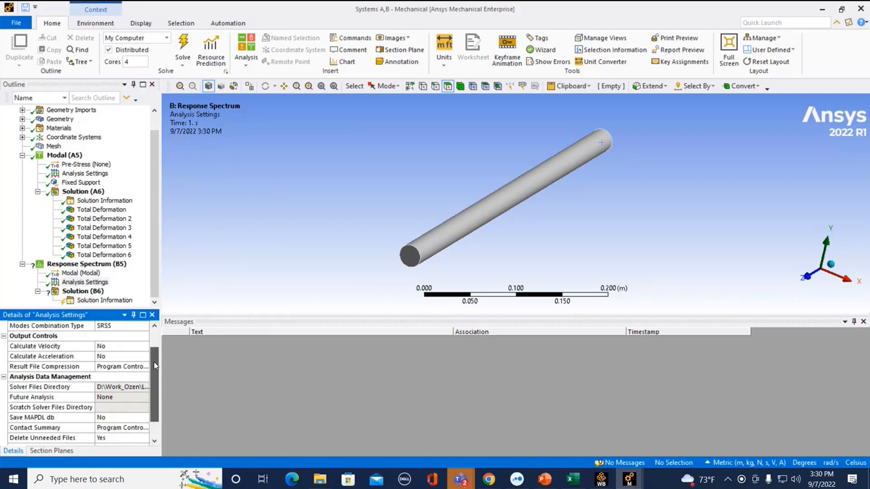
{"action": "scroll", "scroll_direction": "up", "scroll_amount": 3}
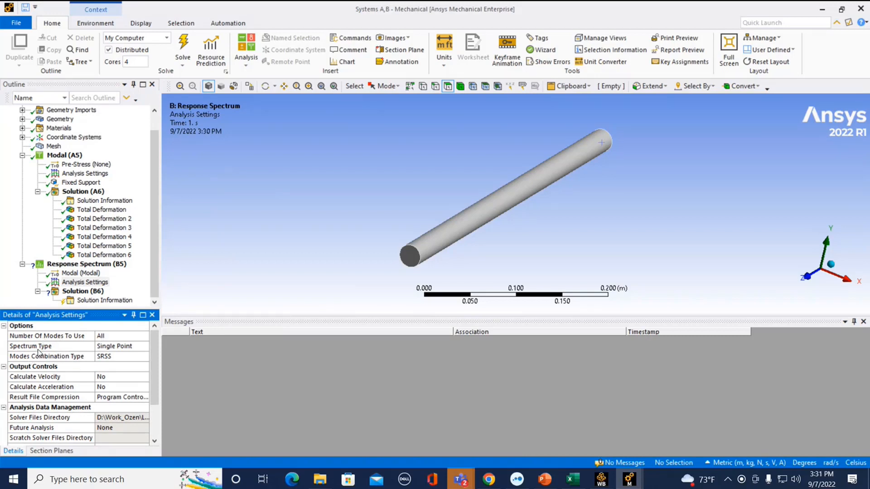
{"action": "left_click", "coordinate": [113, 346]}
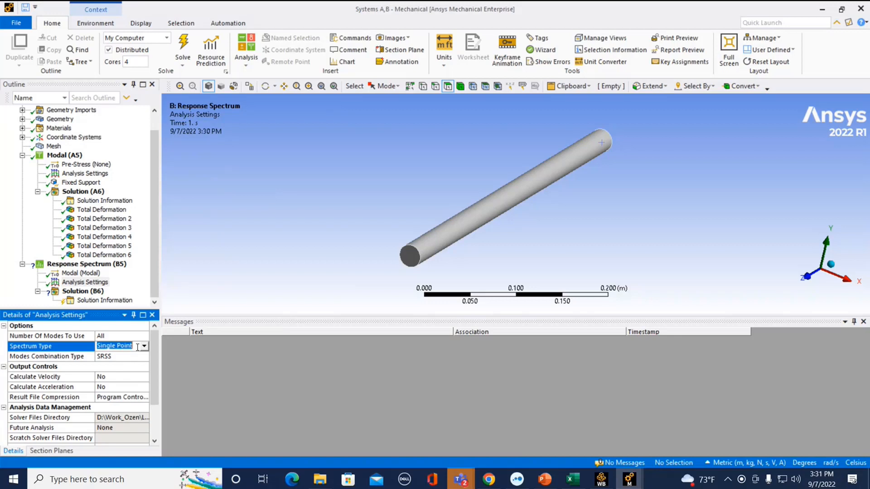
{"action": "left_click", "coordinate": [143, 346]}
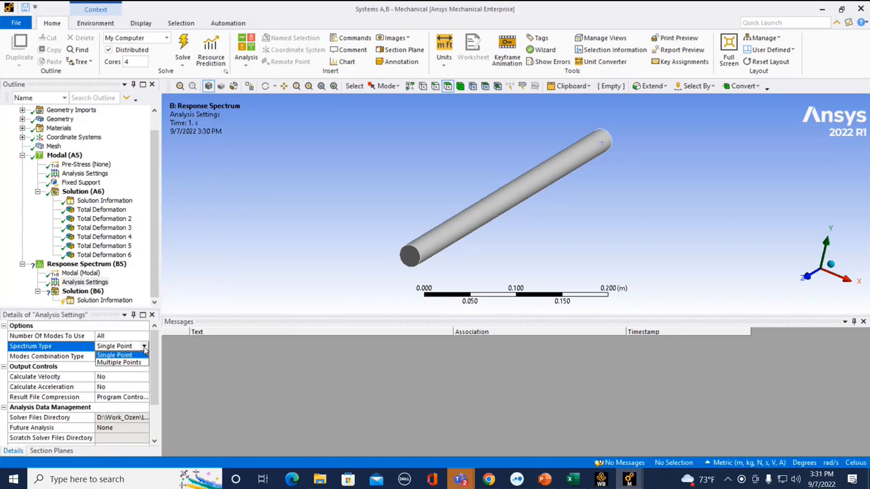
{"action": "mouse_move", "coordinate": [115, 355]}
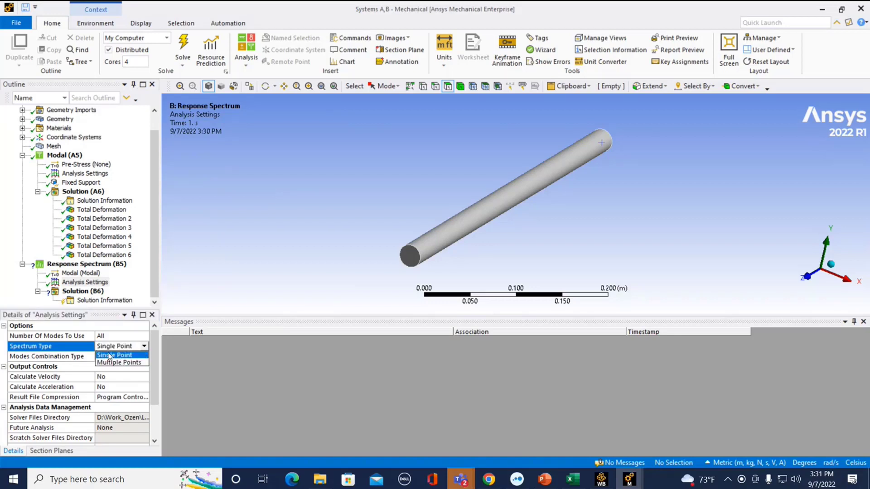
{"action": "left_click", "coordinate": [114, 346]}
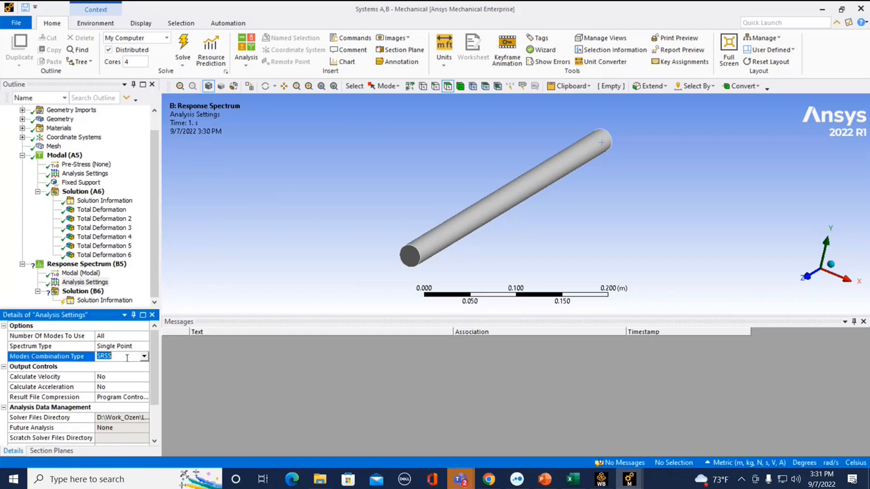
{"action": "left_click", "coordinate": [144, 356]}
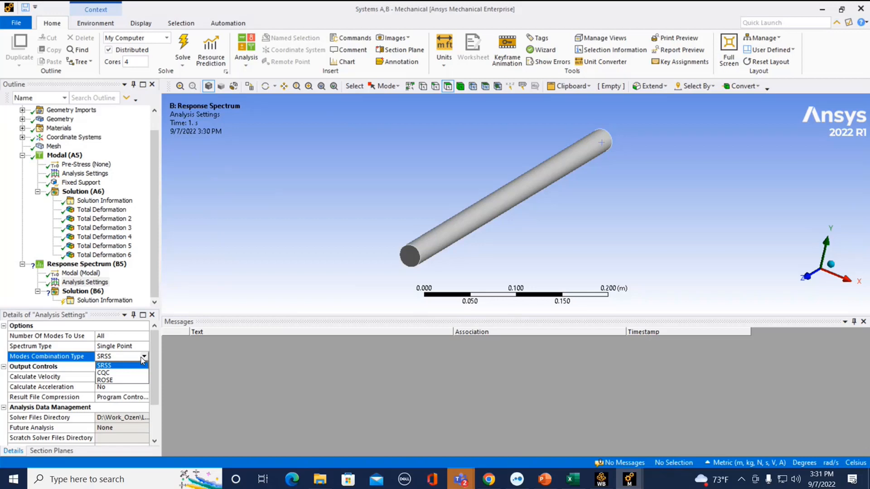
{"action": "left_click", "coordinate": [103, 366]}
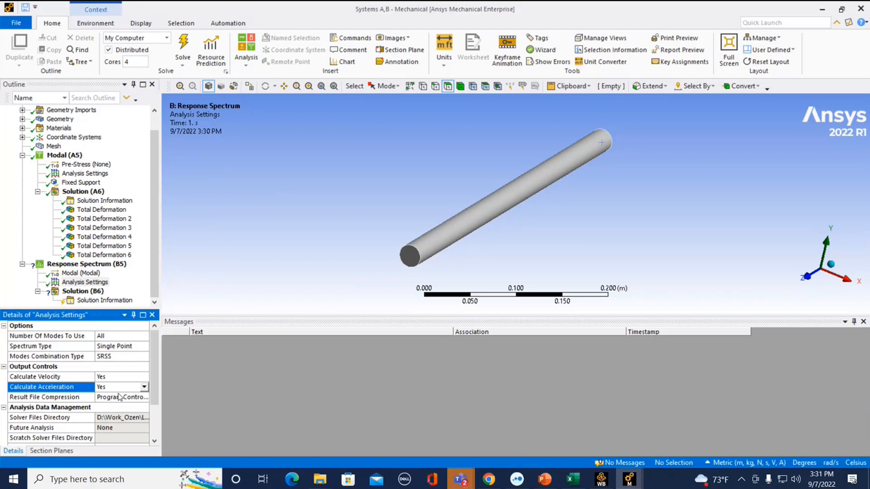
{"action": "mouse_move", "coordinate": [105, 332]}
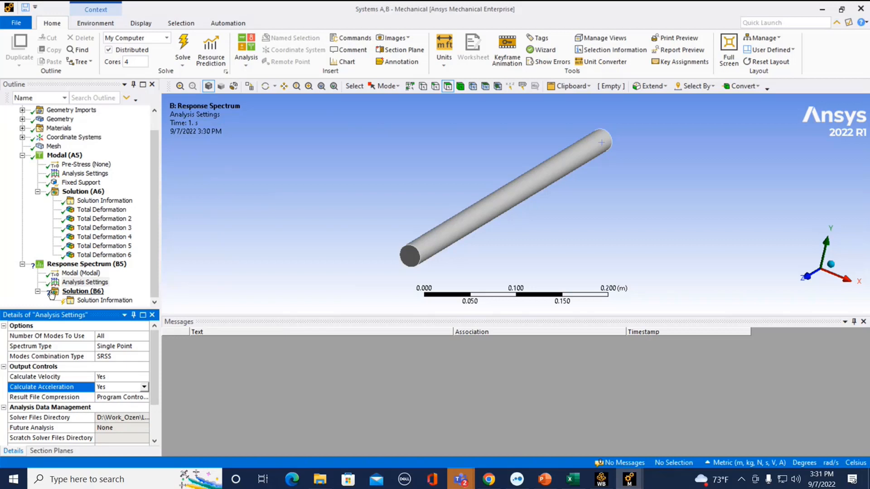
Step: Insert an RS Acceleration load and enter its twelve-point tabular frequency–acceleration spectrum
{"action": "right_click", "coordinate": [76, 264]}
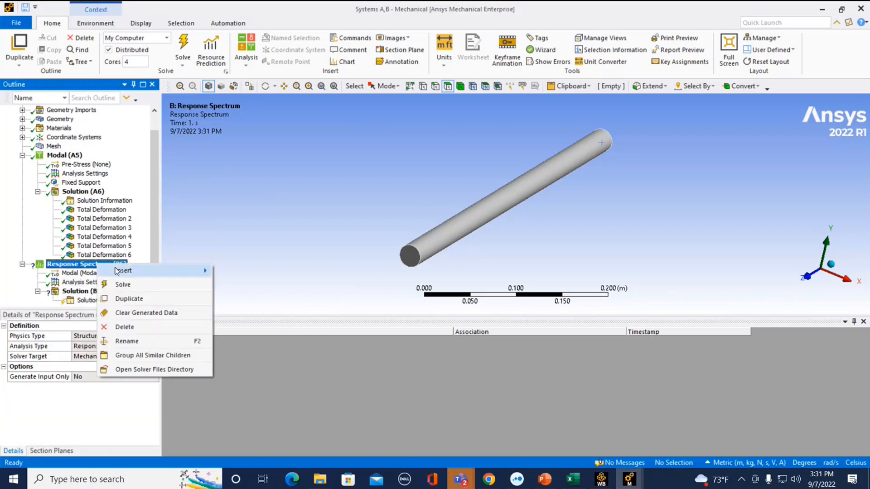
{"action": "left_click", "coordinate": [123, 271]}
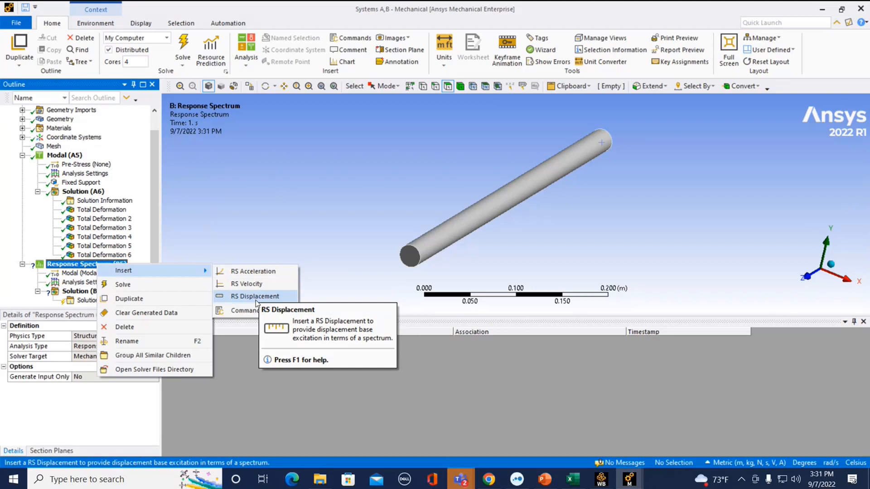
{"action": "mouse_move", "coordinate": [253, 271]}
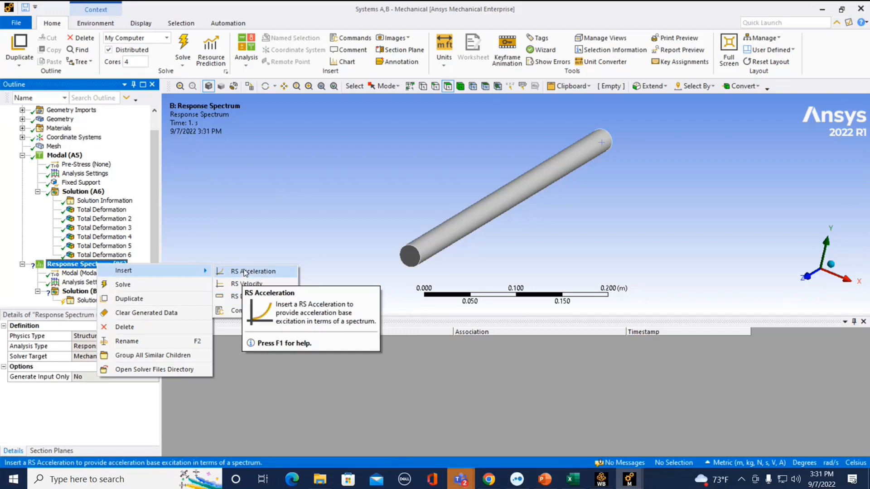
{"action": "left_click", "coordinate": [253, 272]}
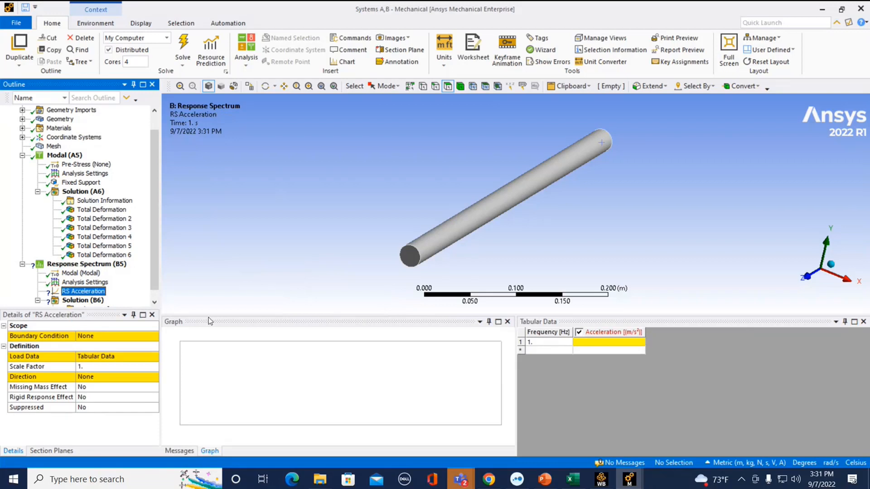
{"action": "left_click", "coordinate": [547, 343]}
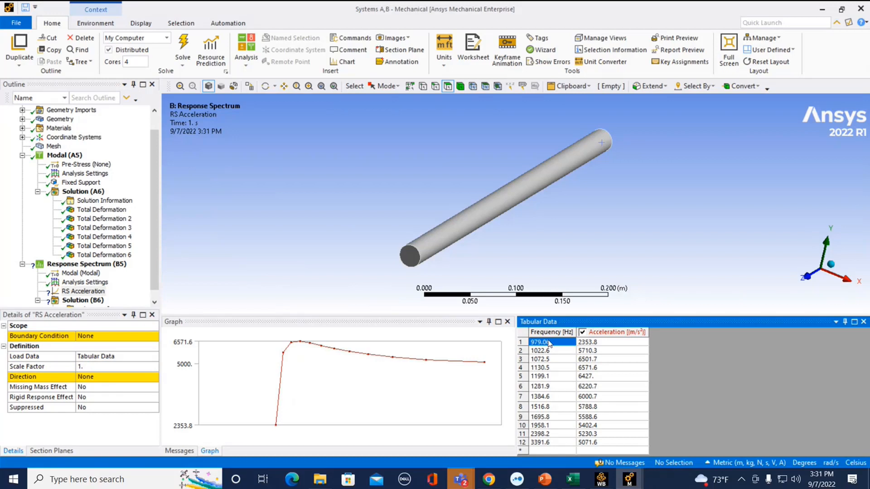
{"action": "mouse_move", "coordinate": [280, 383]}
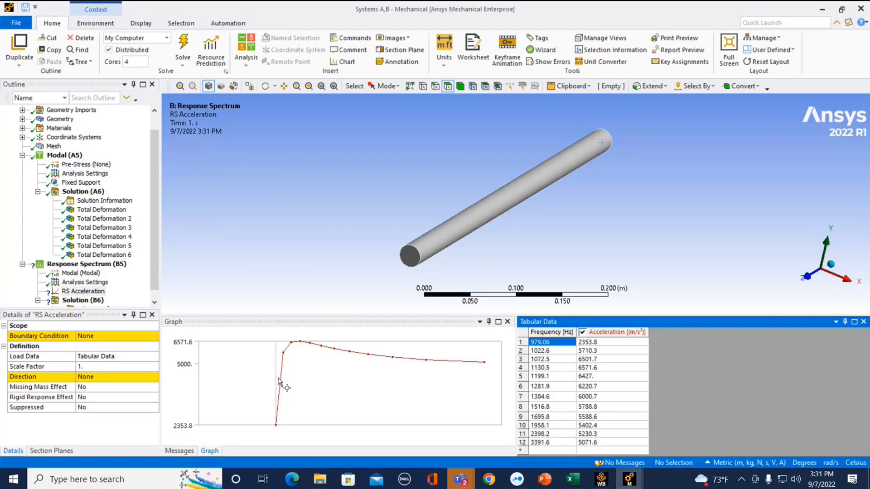
{"action": "mouse_move", "coordinate": [67, 353]}
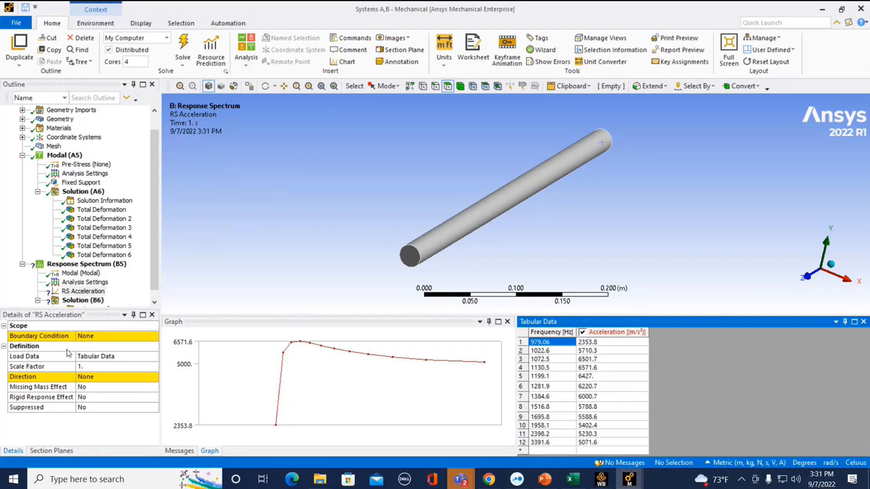
Step: Apply the RS acceleration to all supports along the Y axis
{"action": "left_click", "coordinate": [154, 336]}
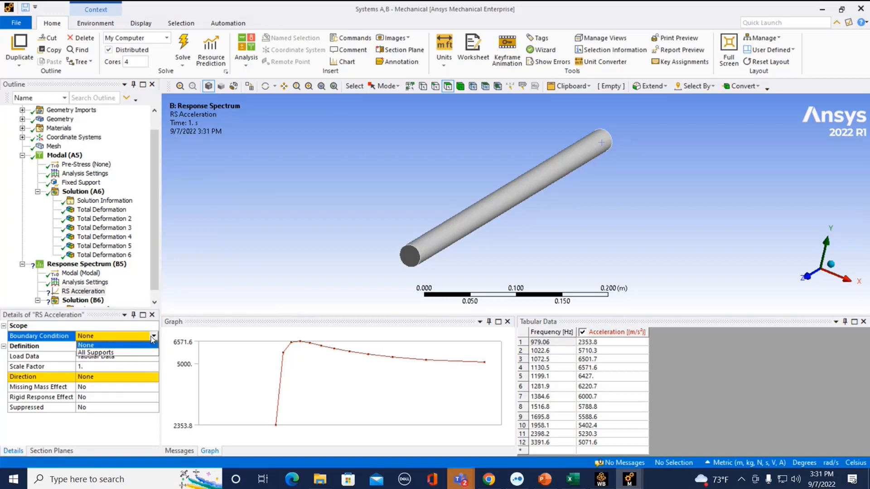
{"action": "left_click", "coordinate": [95, 353]}
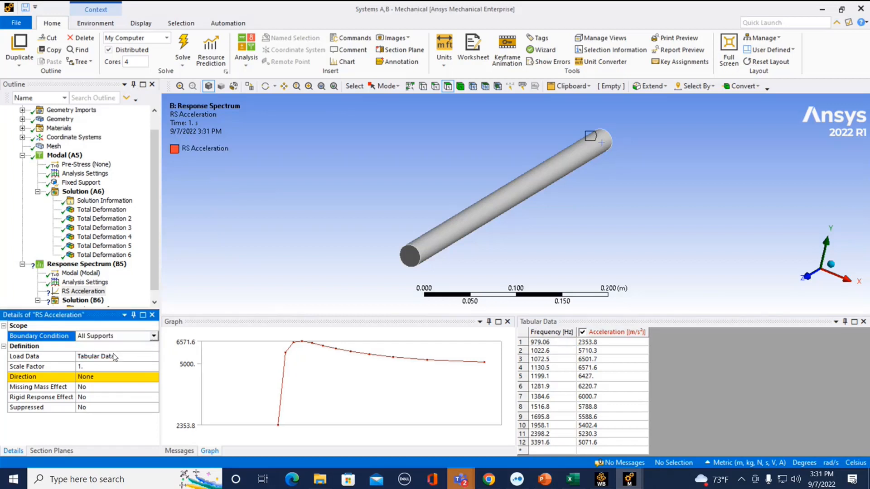
{"action": "left_click", "coordinate": [153, 376]}
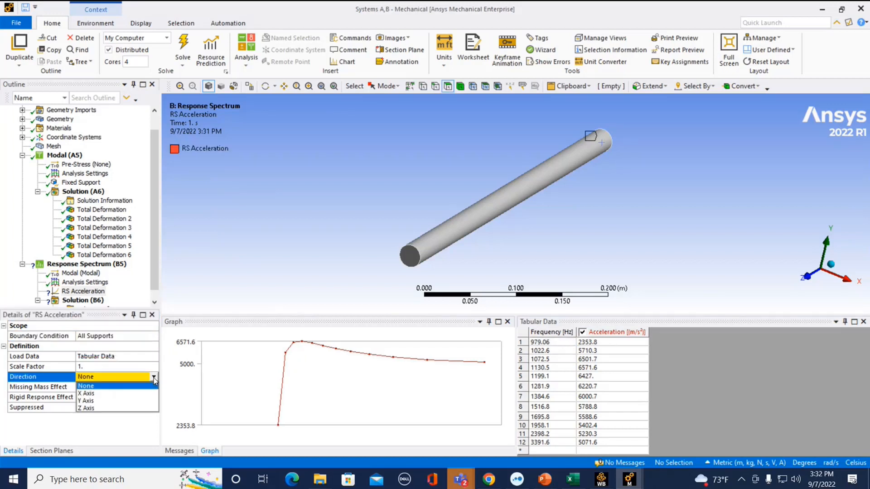
{"action": "mouse_move", "coordinate": [113, 400]}
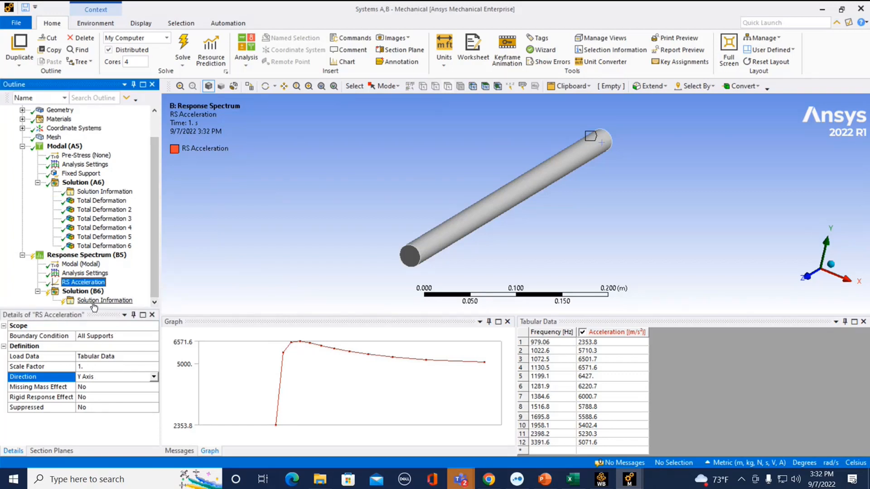
Step: Solve Response Spectrum (B5) for the long bar and reselect it to check the result
{"action": "right_click", "coordinate": [86, 255]}
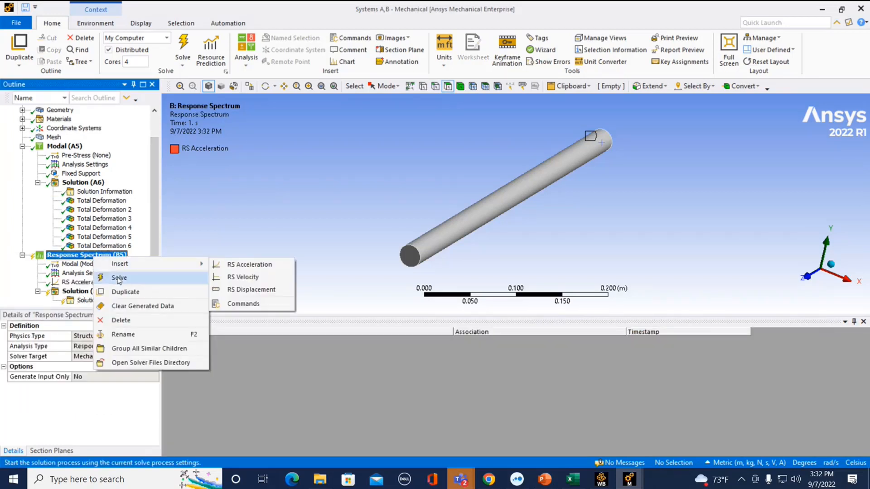
{"action": "left_click", "coordinate": [119, 278]}
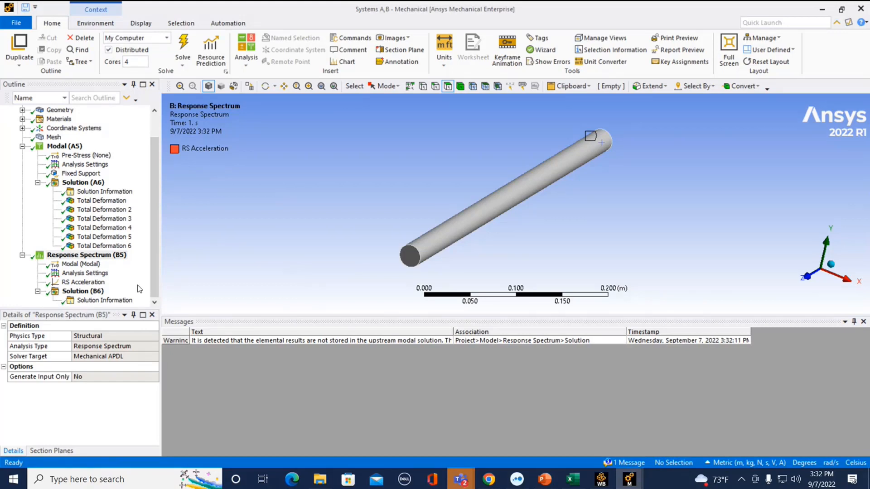
{"action": "left_click", "coordinate": [87, 255]}
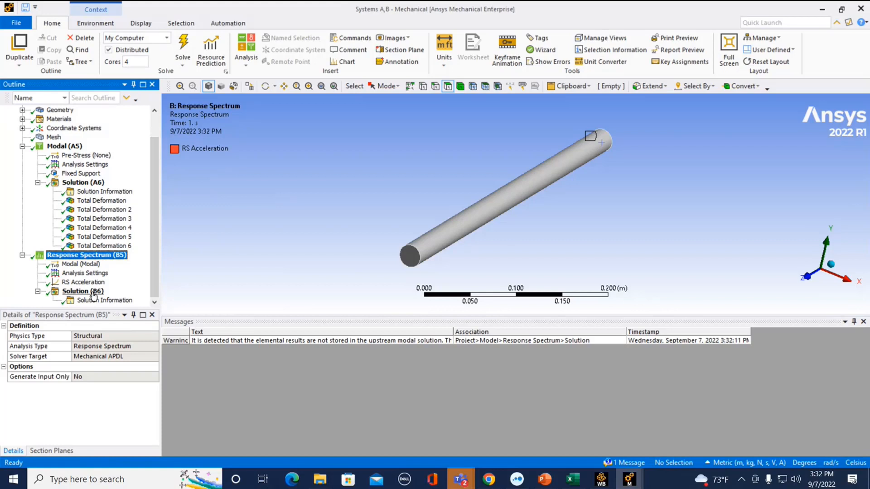
Step: Insert a Total Deformation result under Solution (B6) and evaluate it, peaking at 0.012668 m
{"action": "right_click", "coordinate": [83, 291]}
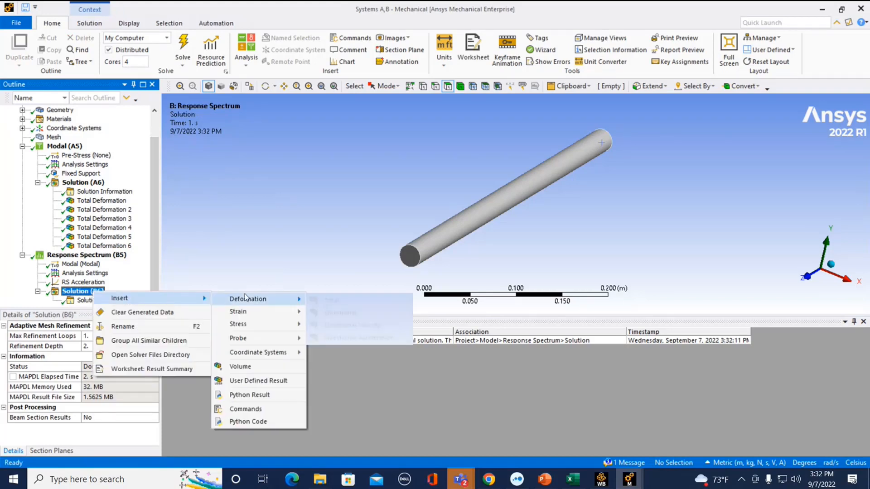
{"action": "left_click", "coordinate": [247, 298]}
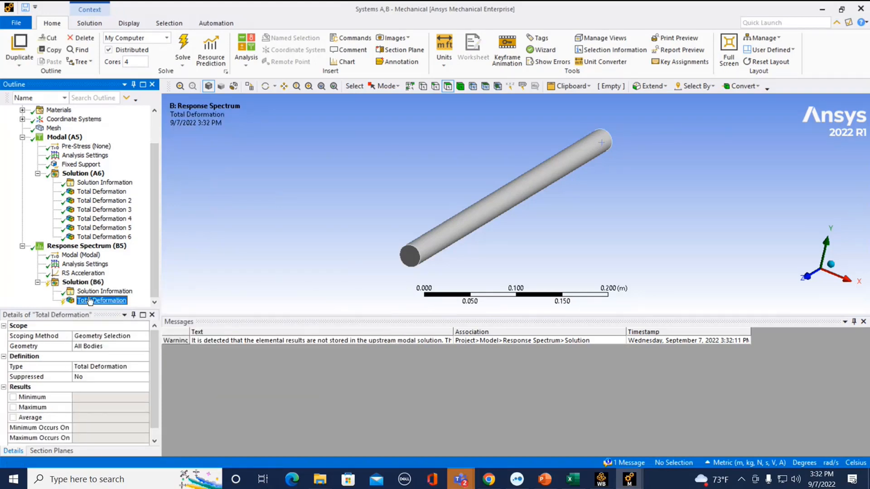
{"action": "right_click", "coordinate": [101, 300]}
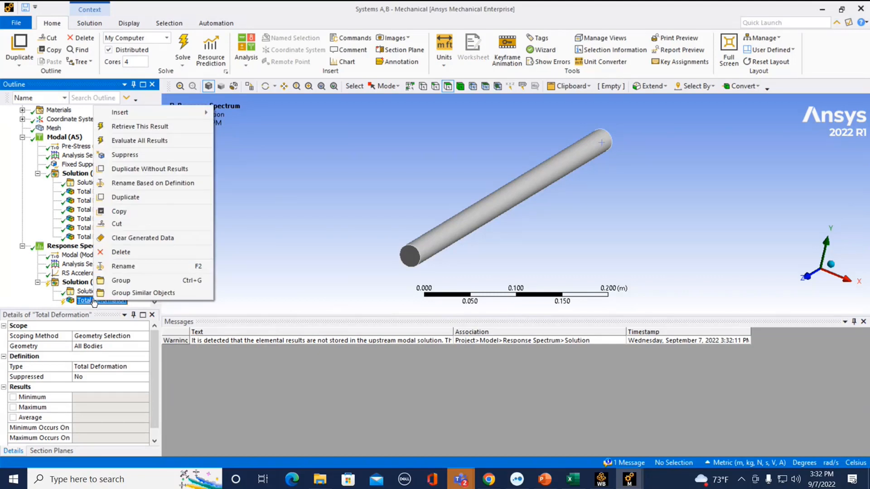
{"action": "left_click", "coordinate": [140, 125]}
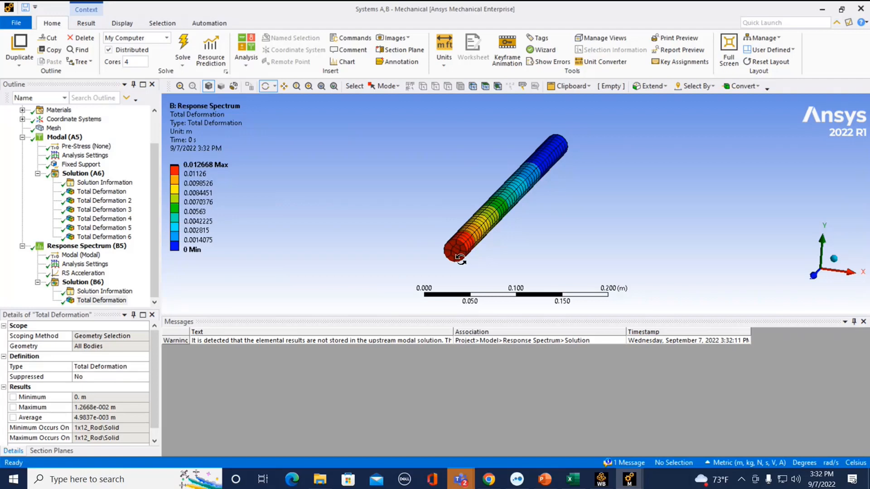
{"action": "right_click", "coordinate": [75, 282]}
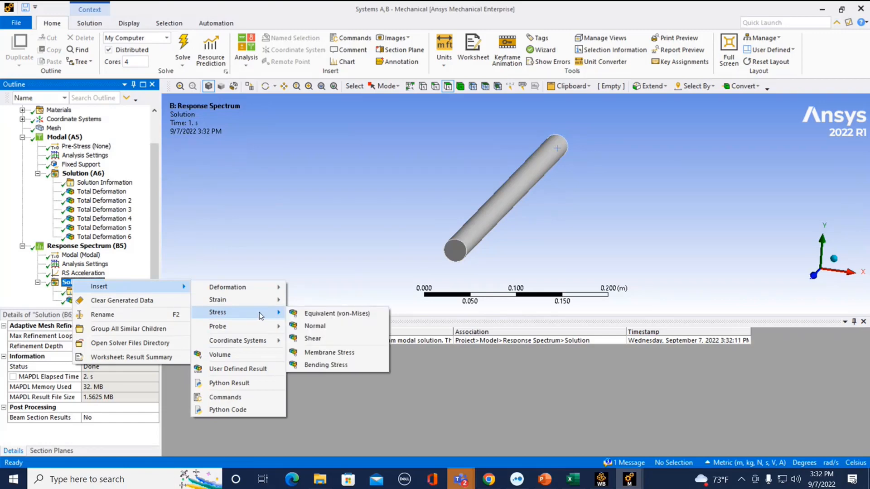
Step: Add an Equivalent (von-Mises) stress result peaking at 4.6042e8 Pa, then show Solution (A6) Total Deformation
{"action": "left_click", "coordinate": [337, 314]}
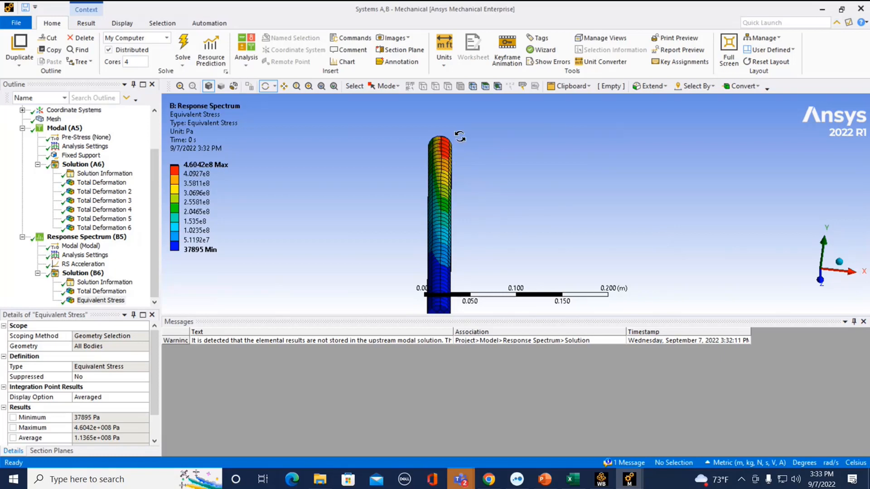
{"action": "left_click", "coordinate": [102, 183]}
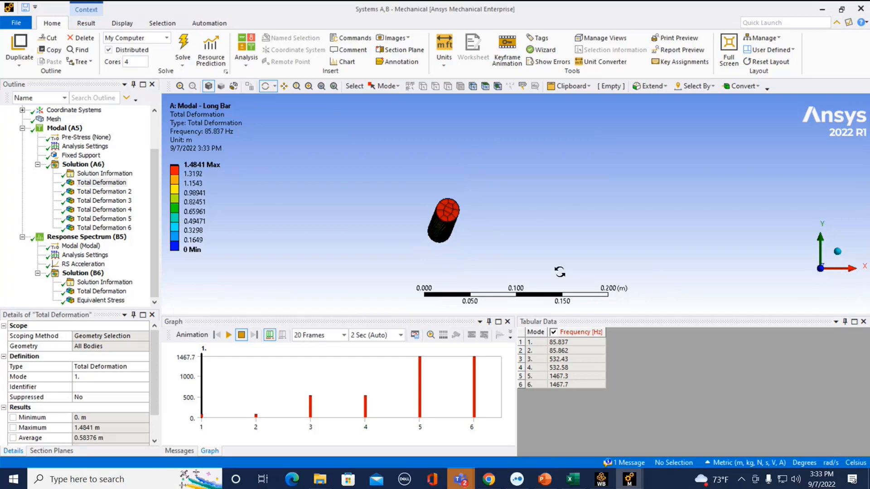
{"action": "left_click", "coordinate": [228, 334]}
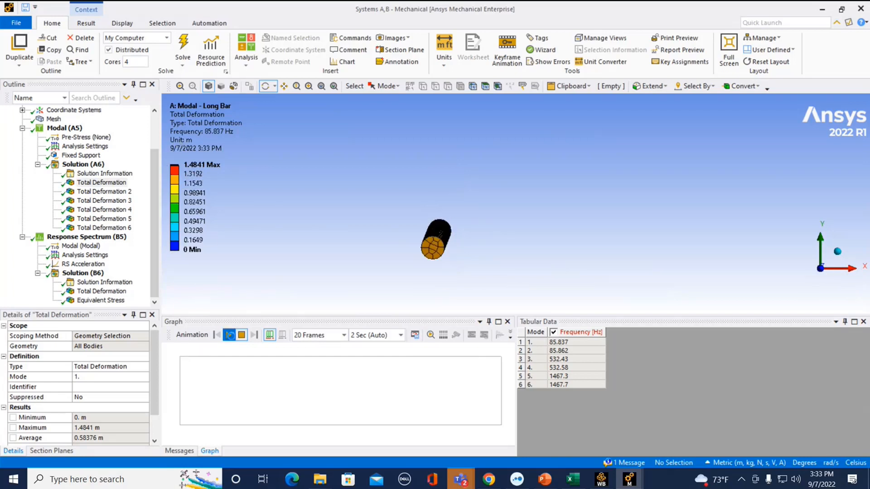
{"action": "left_click", "coordinate": [229, 334]}
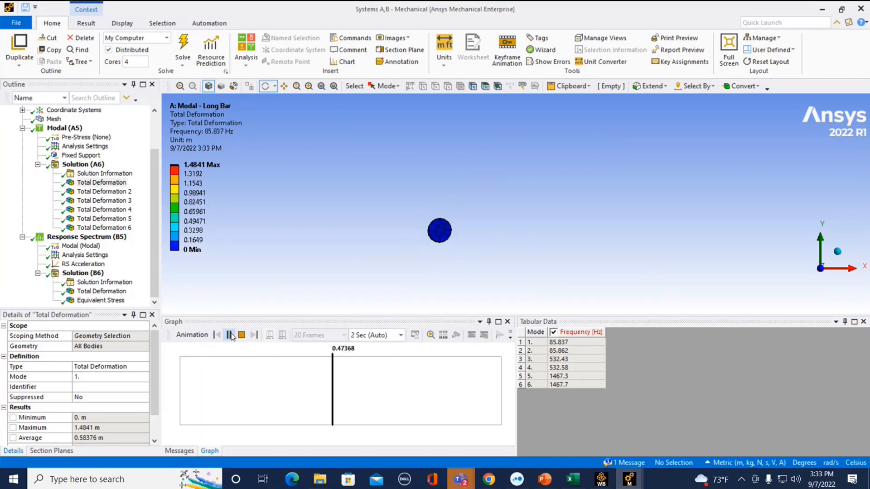
{"action": "left_click", "coordinate": [230, 334]}
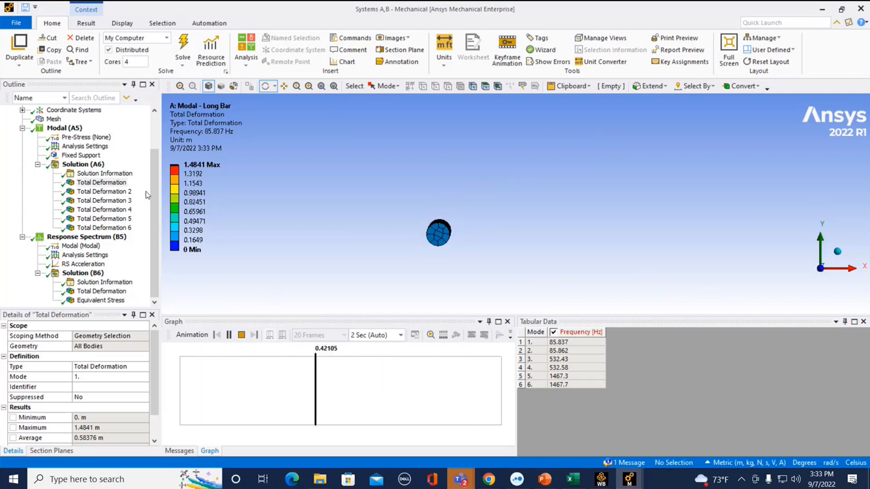
{"action": "left_click", "coordinate": [227, 335]}
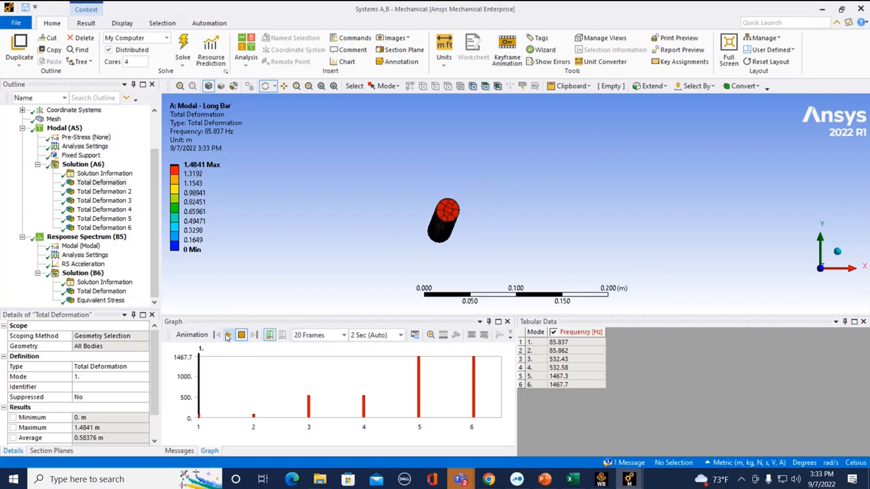
Step: Create Response Spectrum 2 as a copy with ROSE mode combination and solve it
{"action": "right_click", "coordinate": [86, 237]}
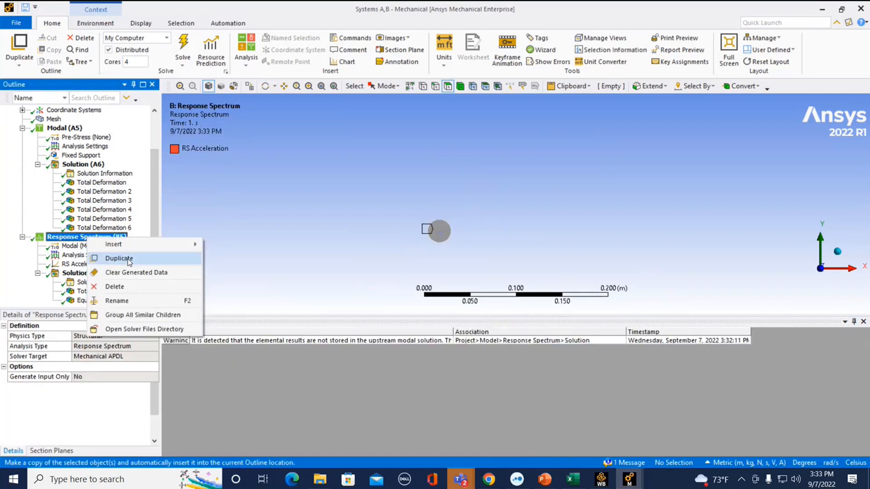
{"action": "left_click", "coordinate": [118, 259]}
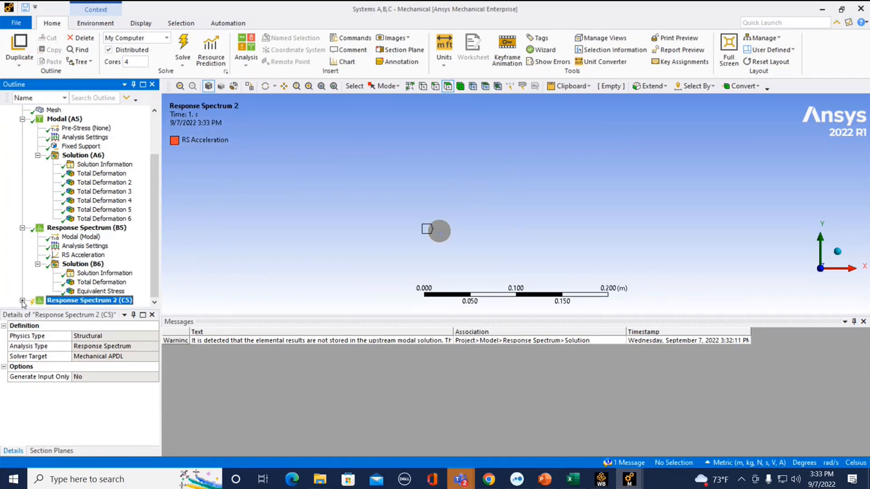
{"action": "left_click", "coordinate": [23, 300]}
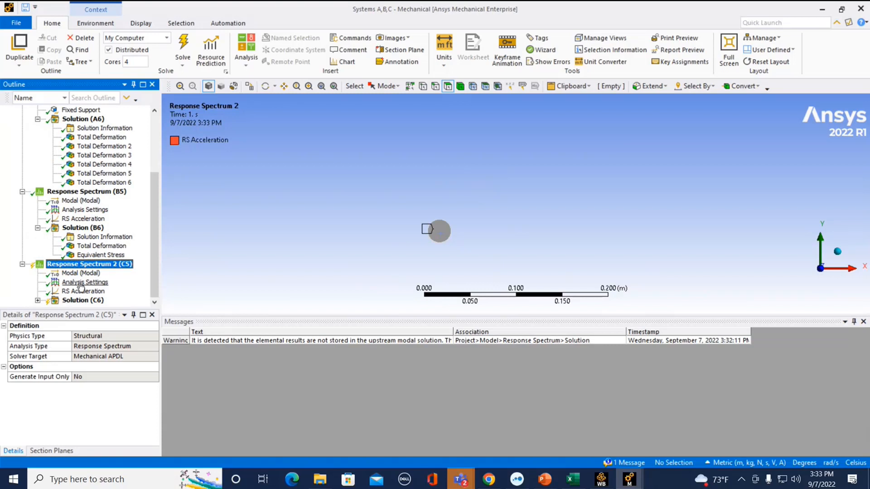
{"action": "left_click", "coordinate": [85, 282]}
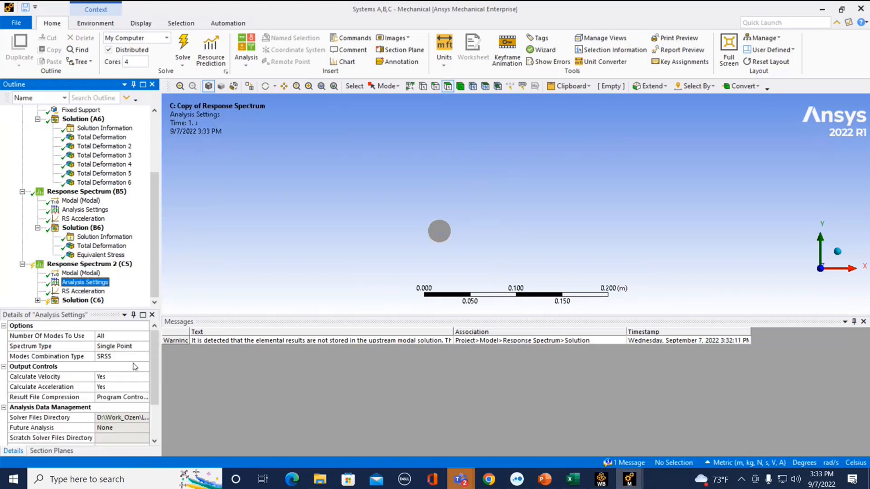
{"action": "left_click", "coordinate": [145, 346]}
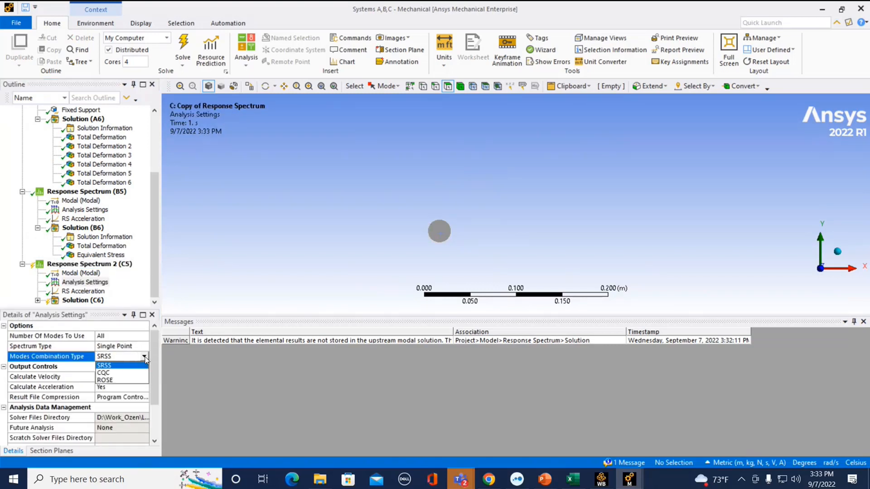
{"action": "left_click", "coordinate": [104, 380]}
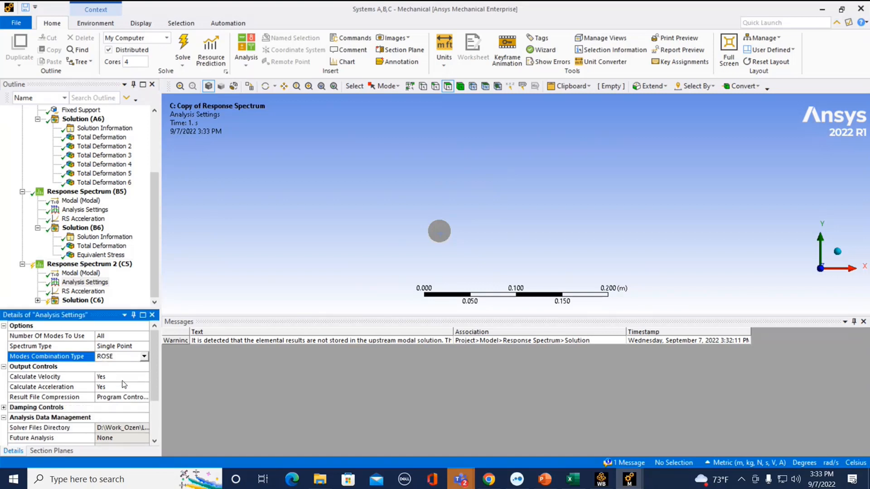
{"action": "left_click", "coordinate": [85, 283]}
{"action": "type", "text": " 2"}
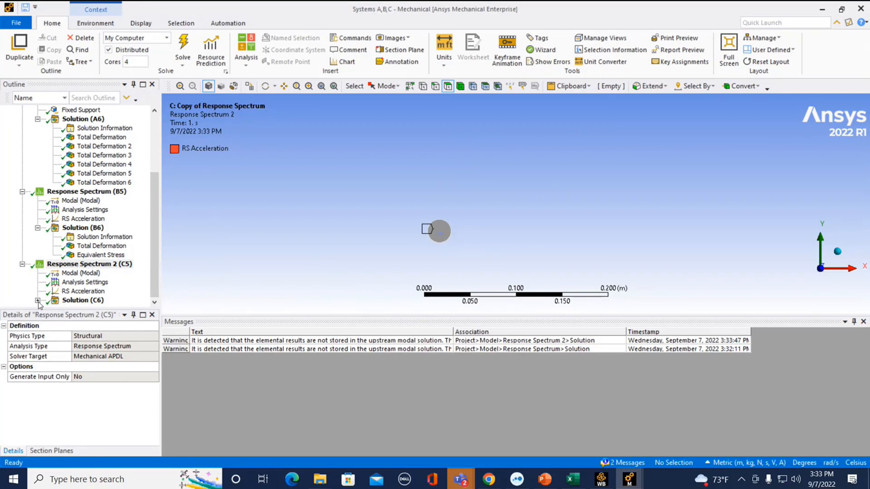
Step: Show Solution (C6) equivalent stress, peaking at 5.1874e8 Pa at the bar's top centre
{"action": "left_click", "coordinate": [100, 300]}
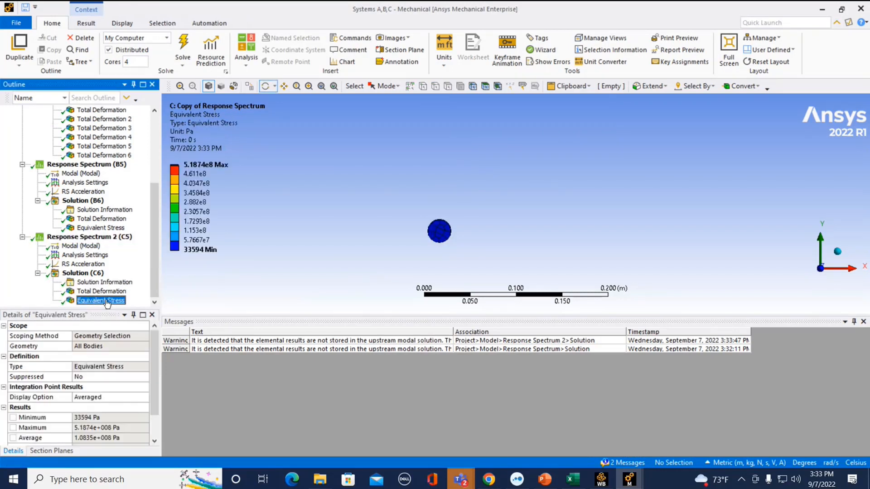
{"action": "left_click", "coordinate": [100, 300]}
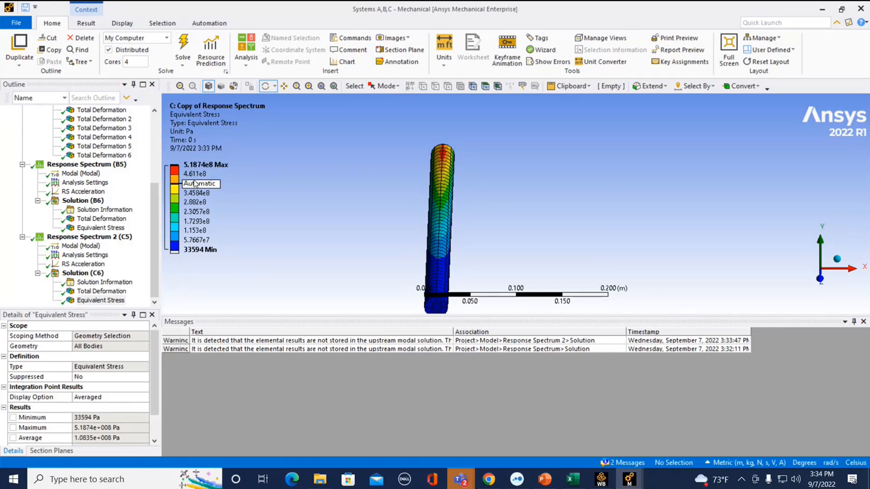
{"action": "left_click", "coordinate": [543, 479]}
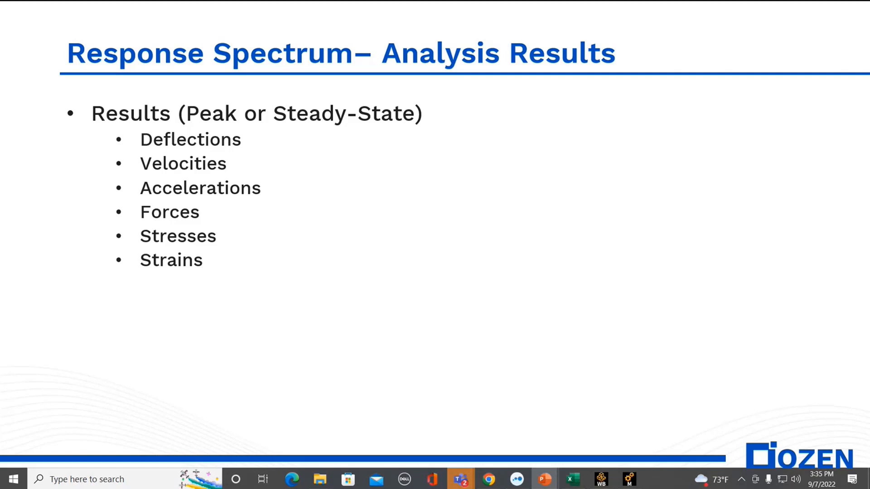
{"action": "mouse_move", "coordinate": [450, 316]}
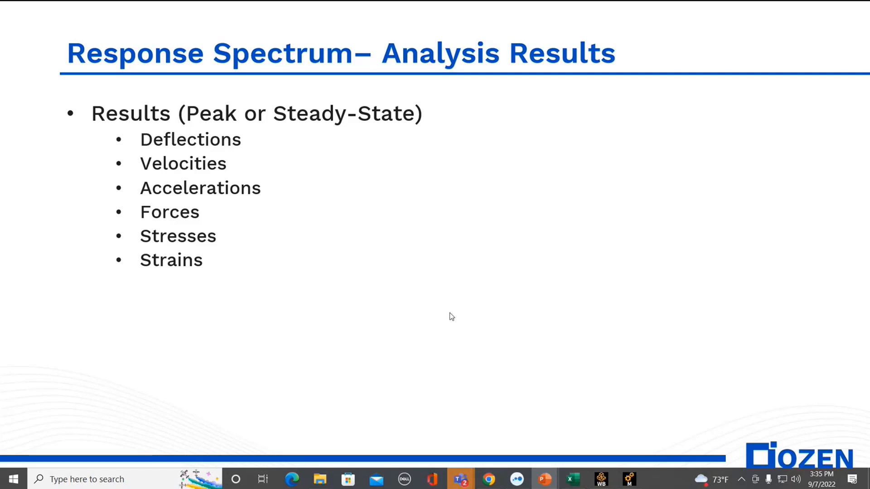